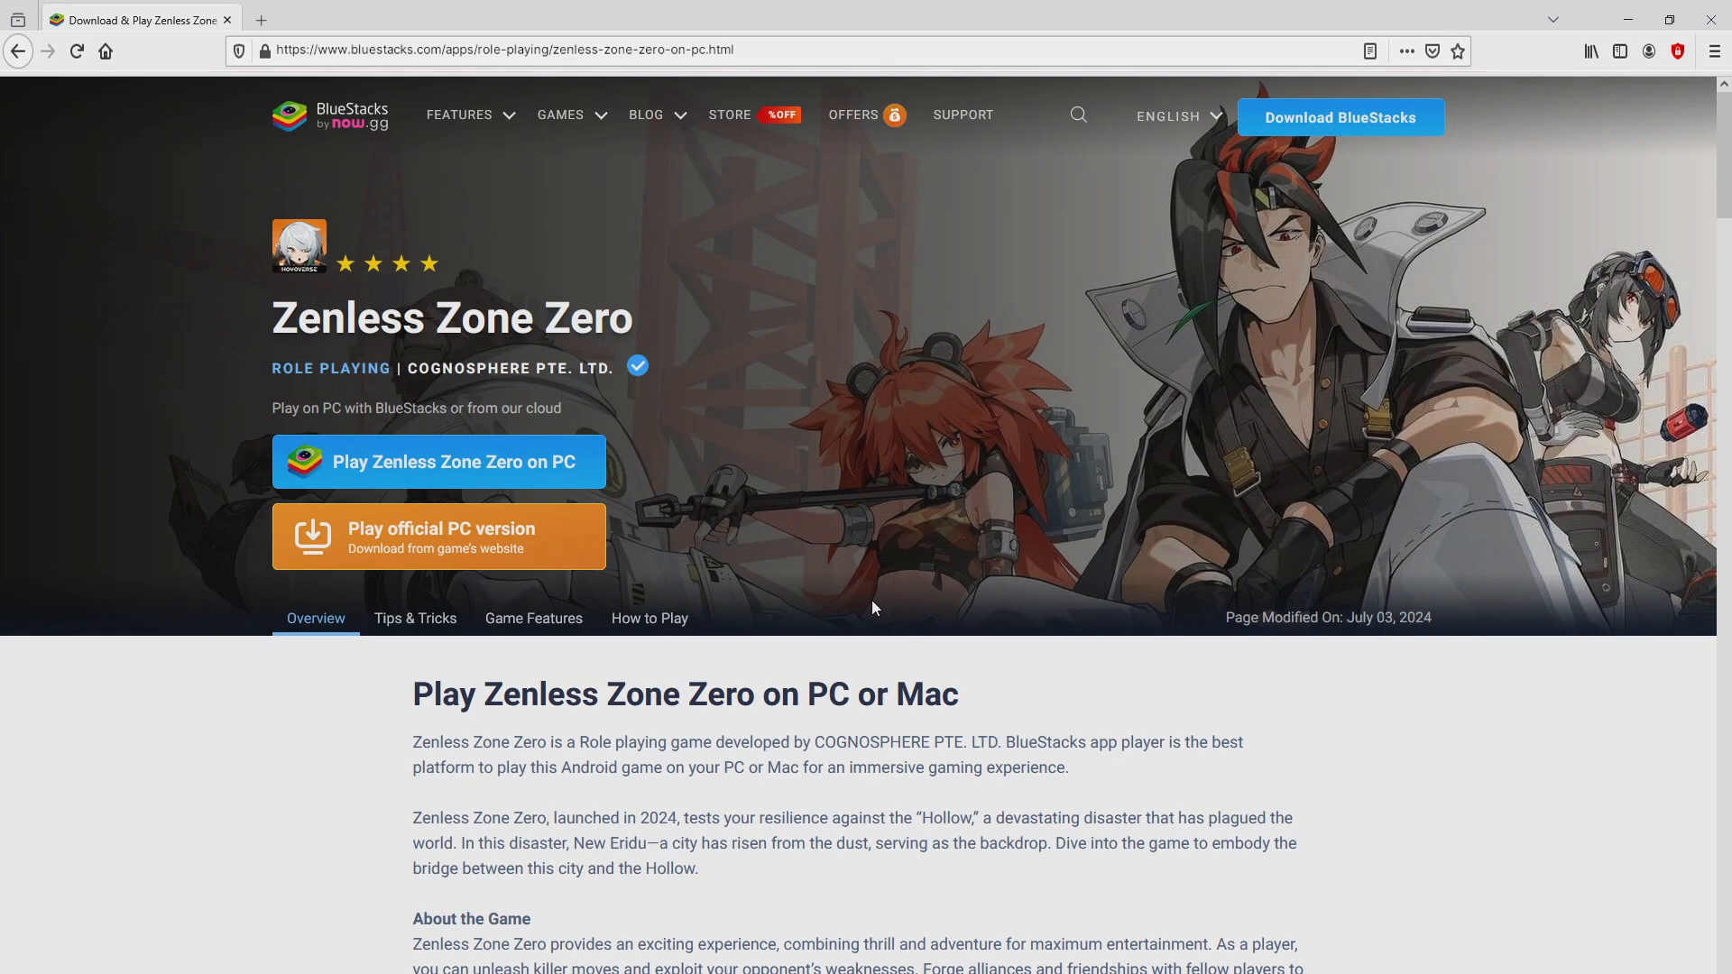
Browse the Rerolling and Multi Instance Sync feature descriptions on the BlueStacks page
{"action": "scroll", "scroll_direction": "down", "scroll_amount": 3}
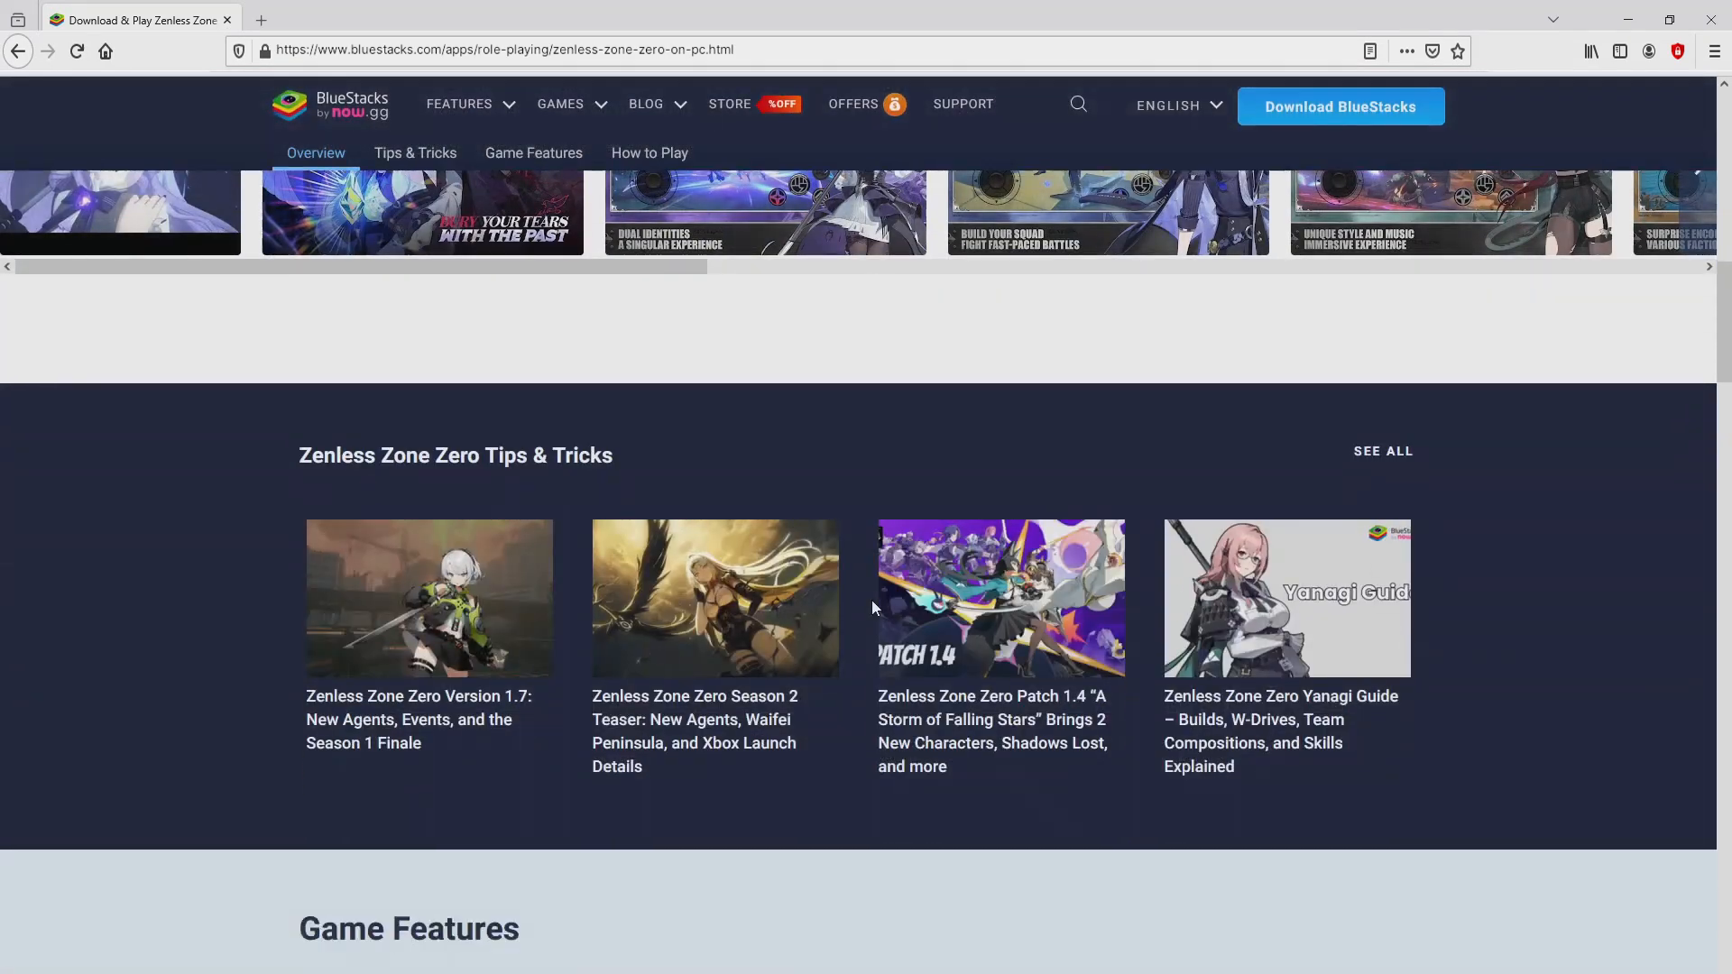
{"action": "scroll", "scroll_direction": "down", "scroll_amount": 3}
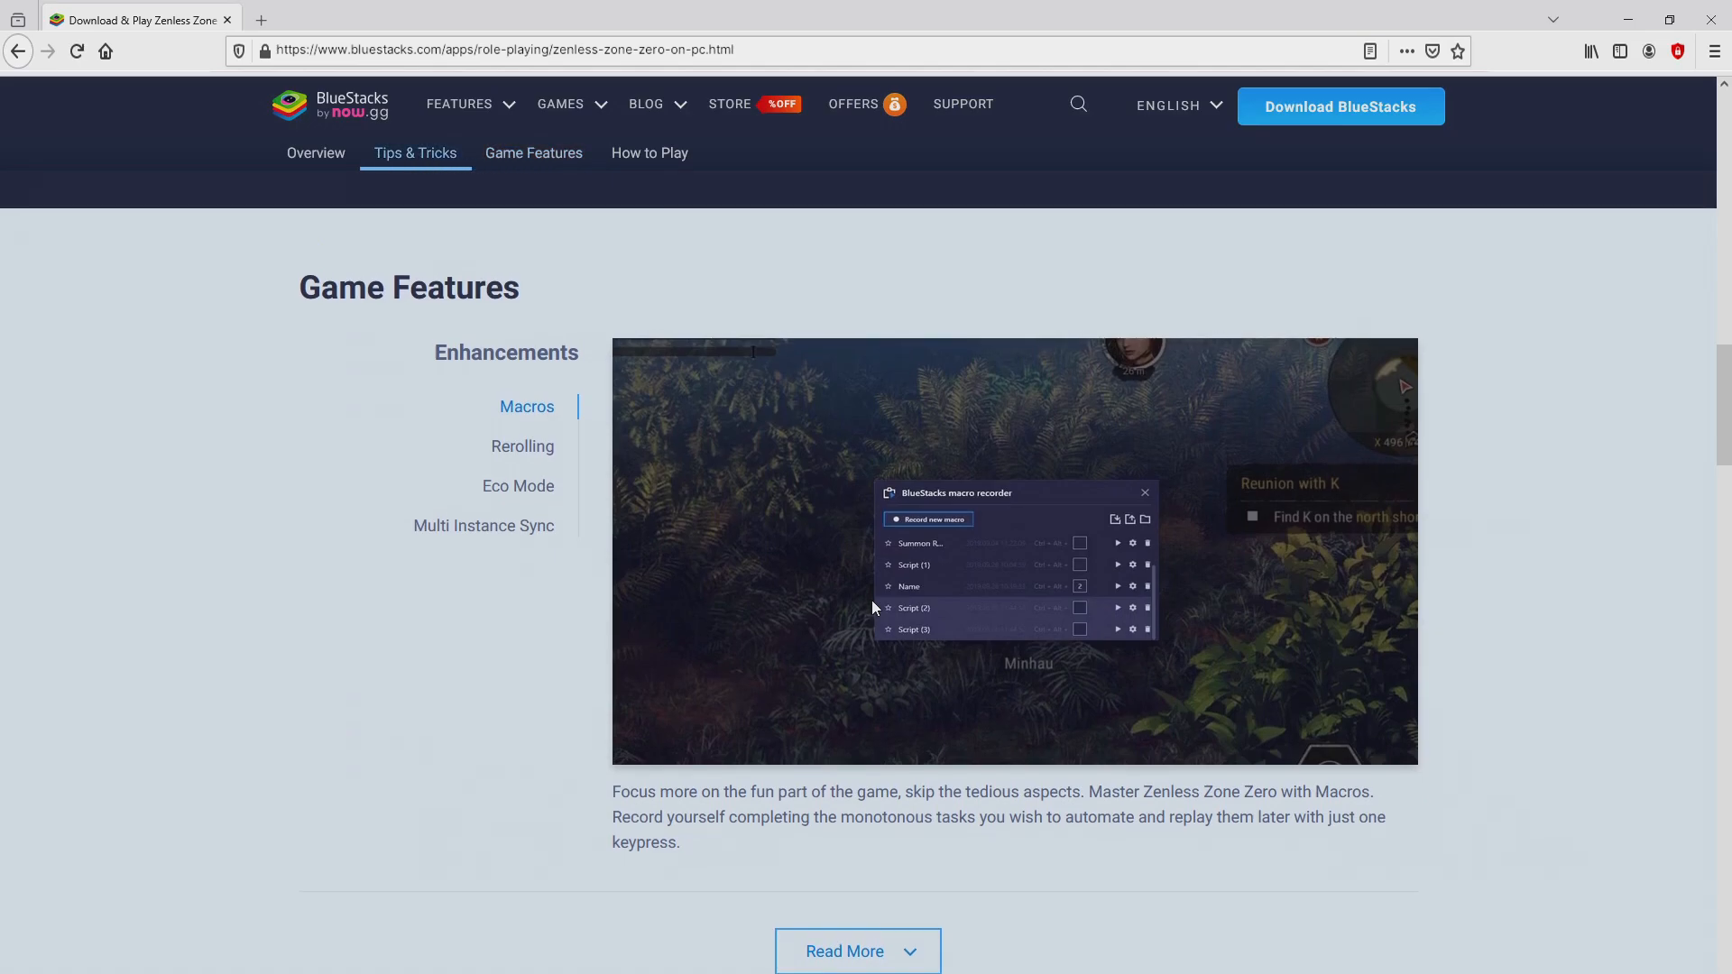
{"action": "left_click", "coordinate": [521, 446]}
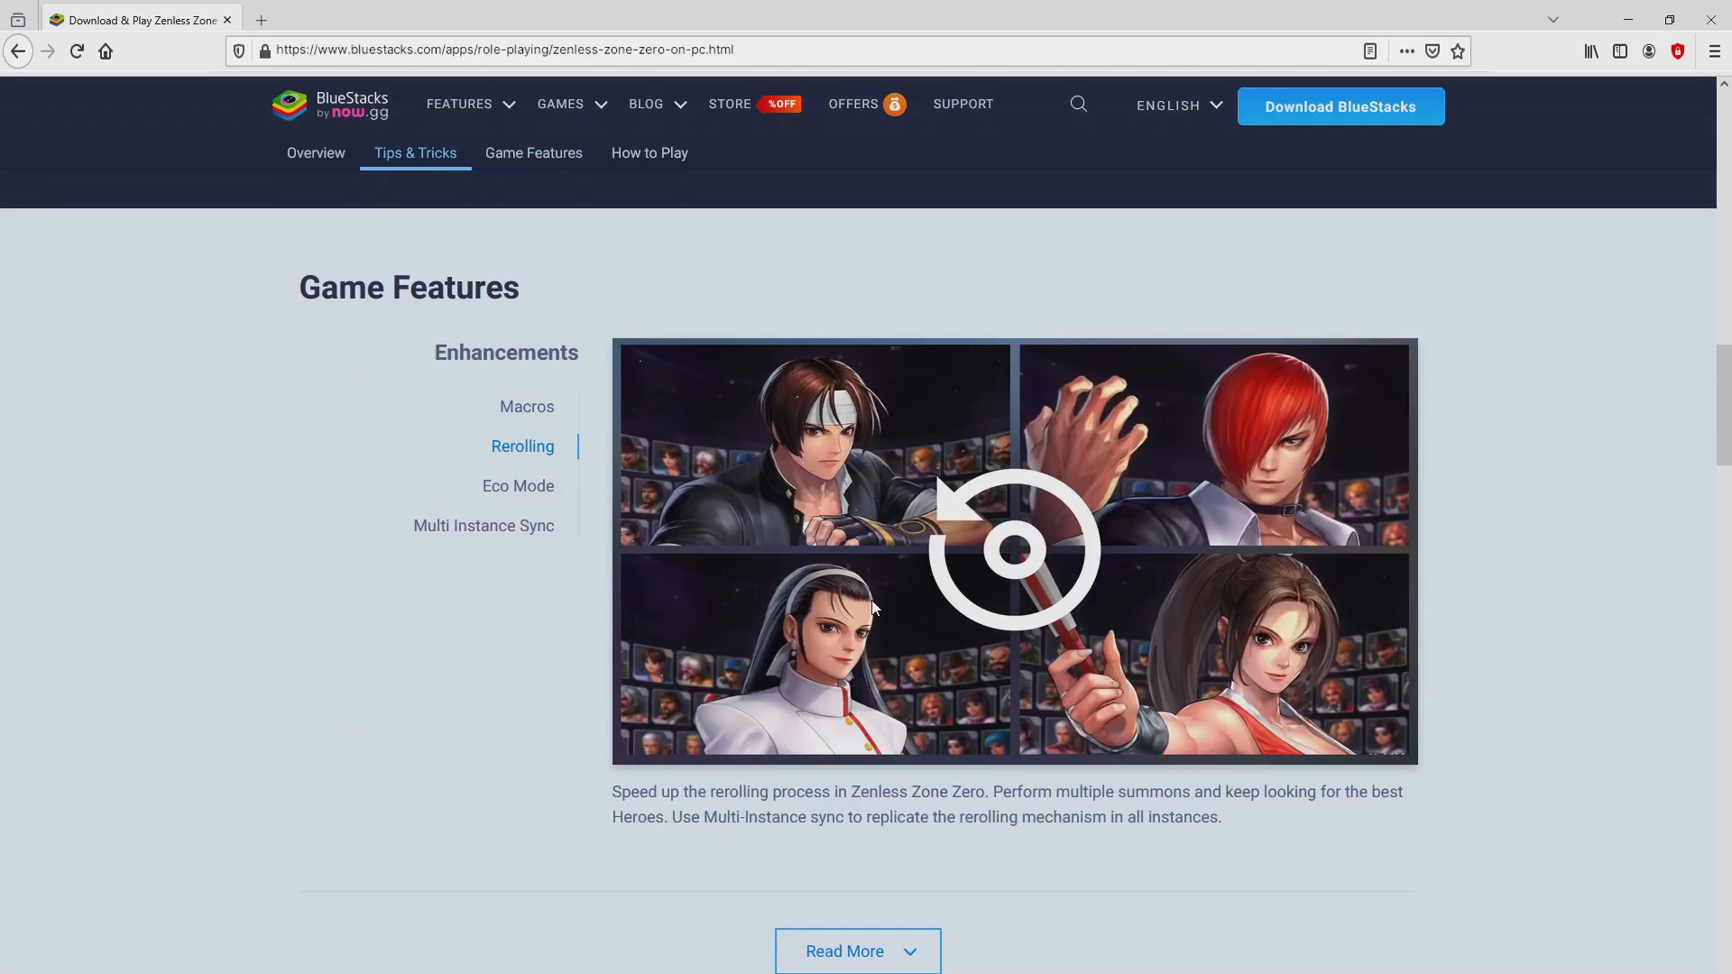
{"action": "left_click", "coordinate": [483, 526]}
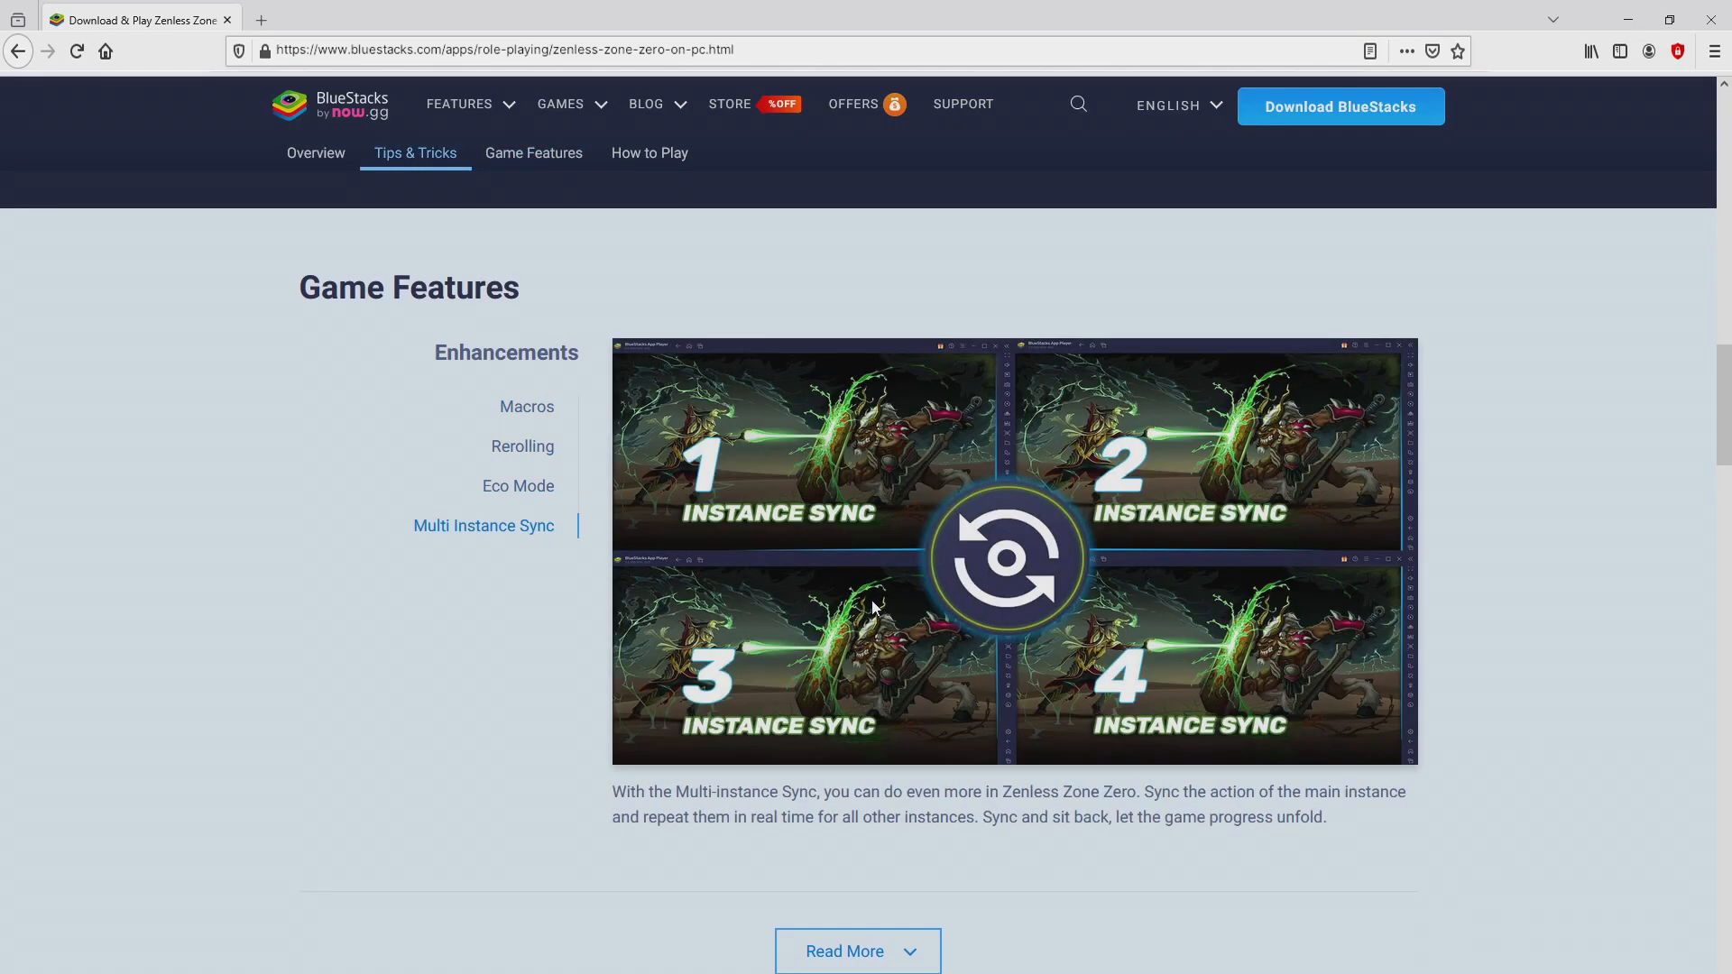
{"action": "scroll", "scroll_direction": "up", "scroll_amount": 3}
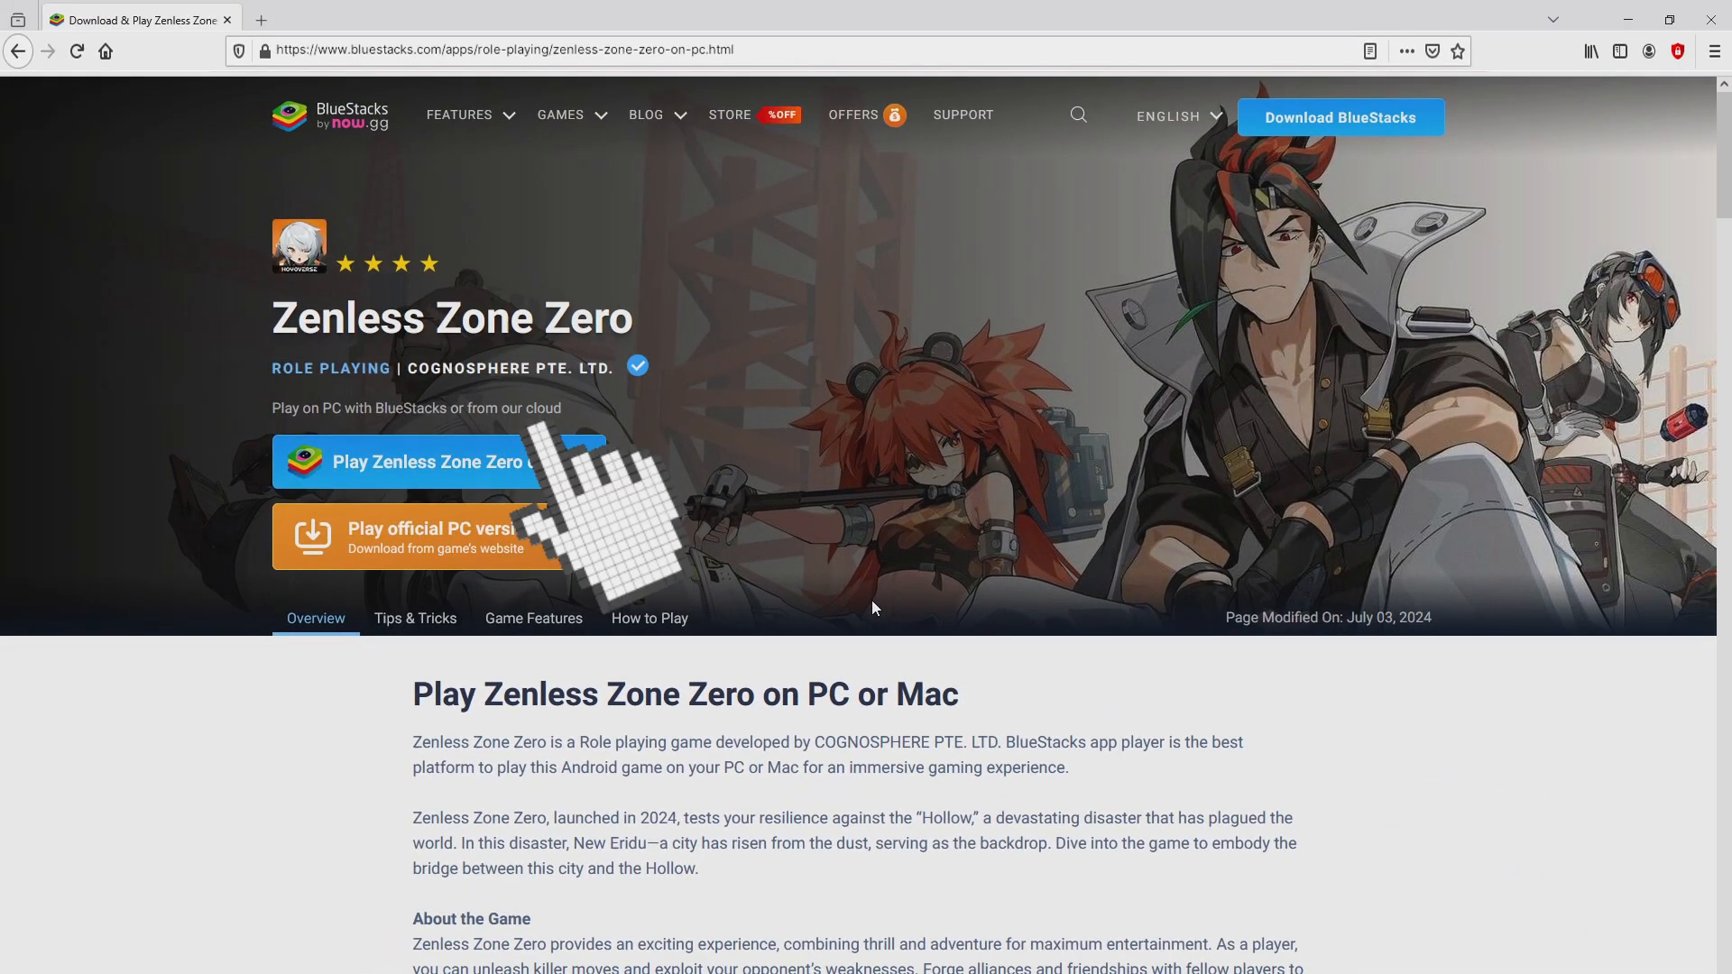
Download BlueStacks, review the custom installation options, and start the installation
{"action": "left_click", "coordinate": [438, 460]}
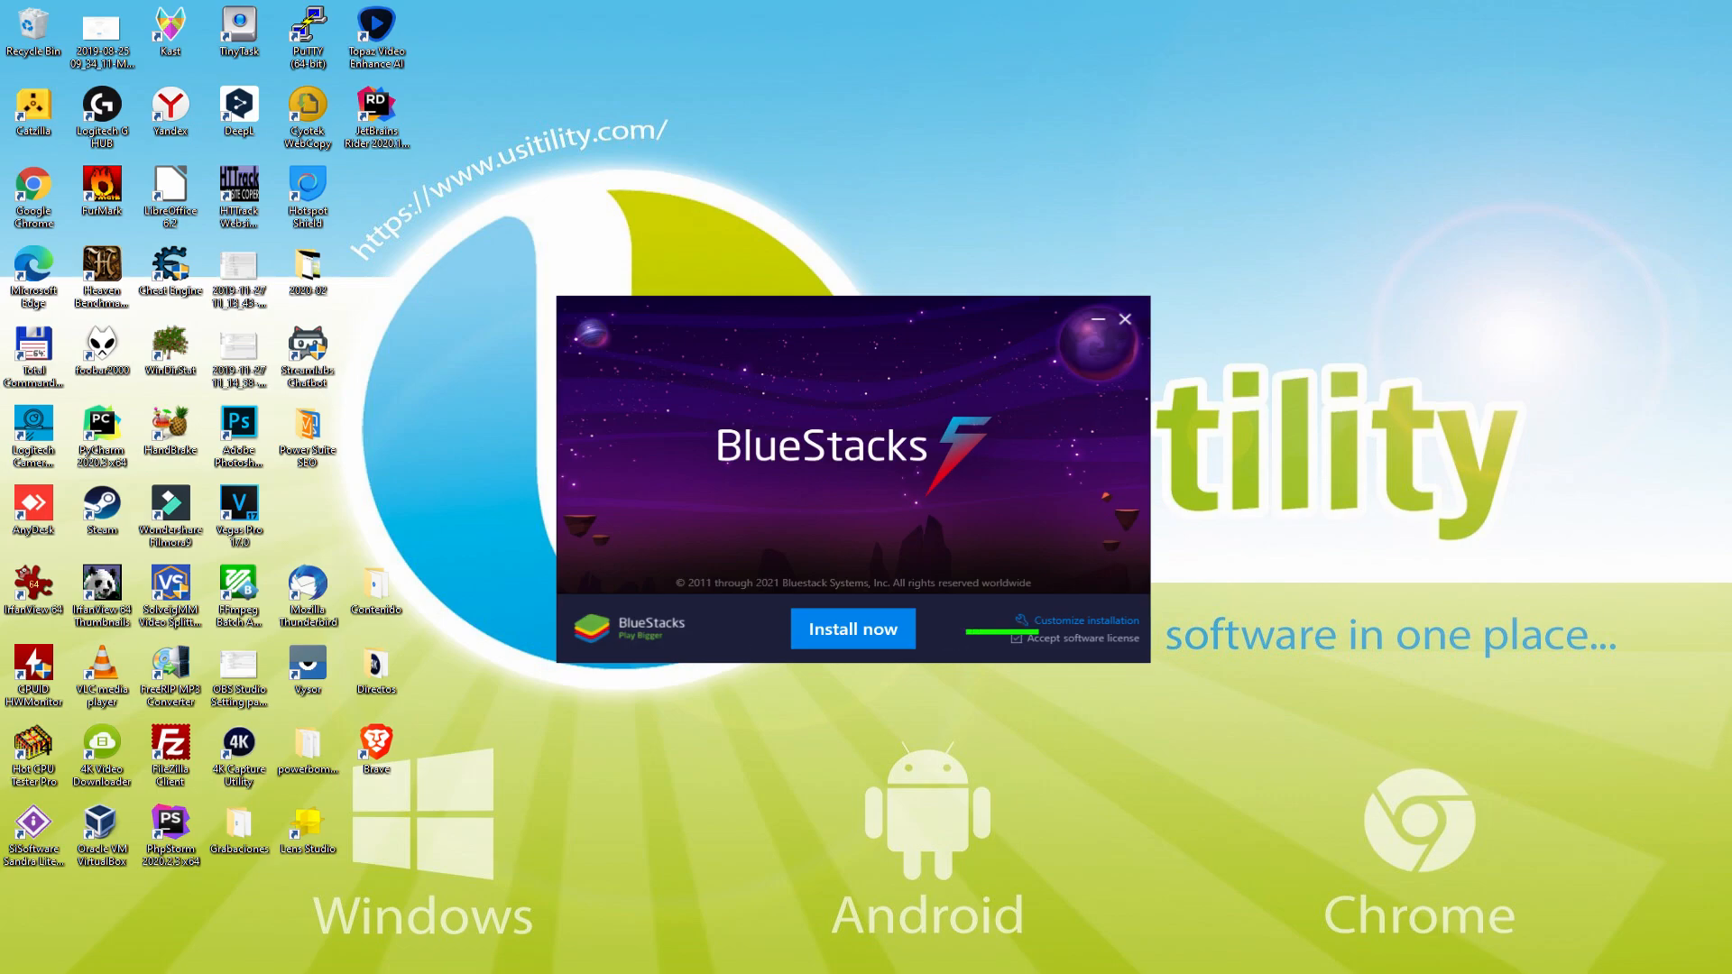
{"action": "mouse_move", "coordinate": [1083, 640]}
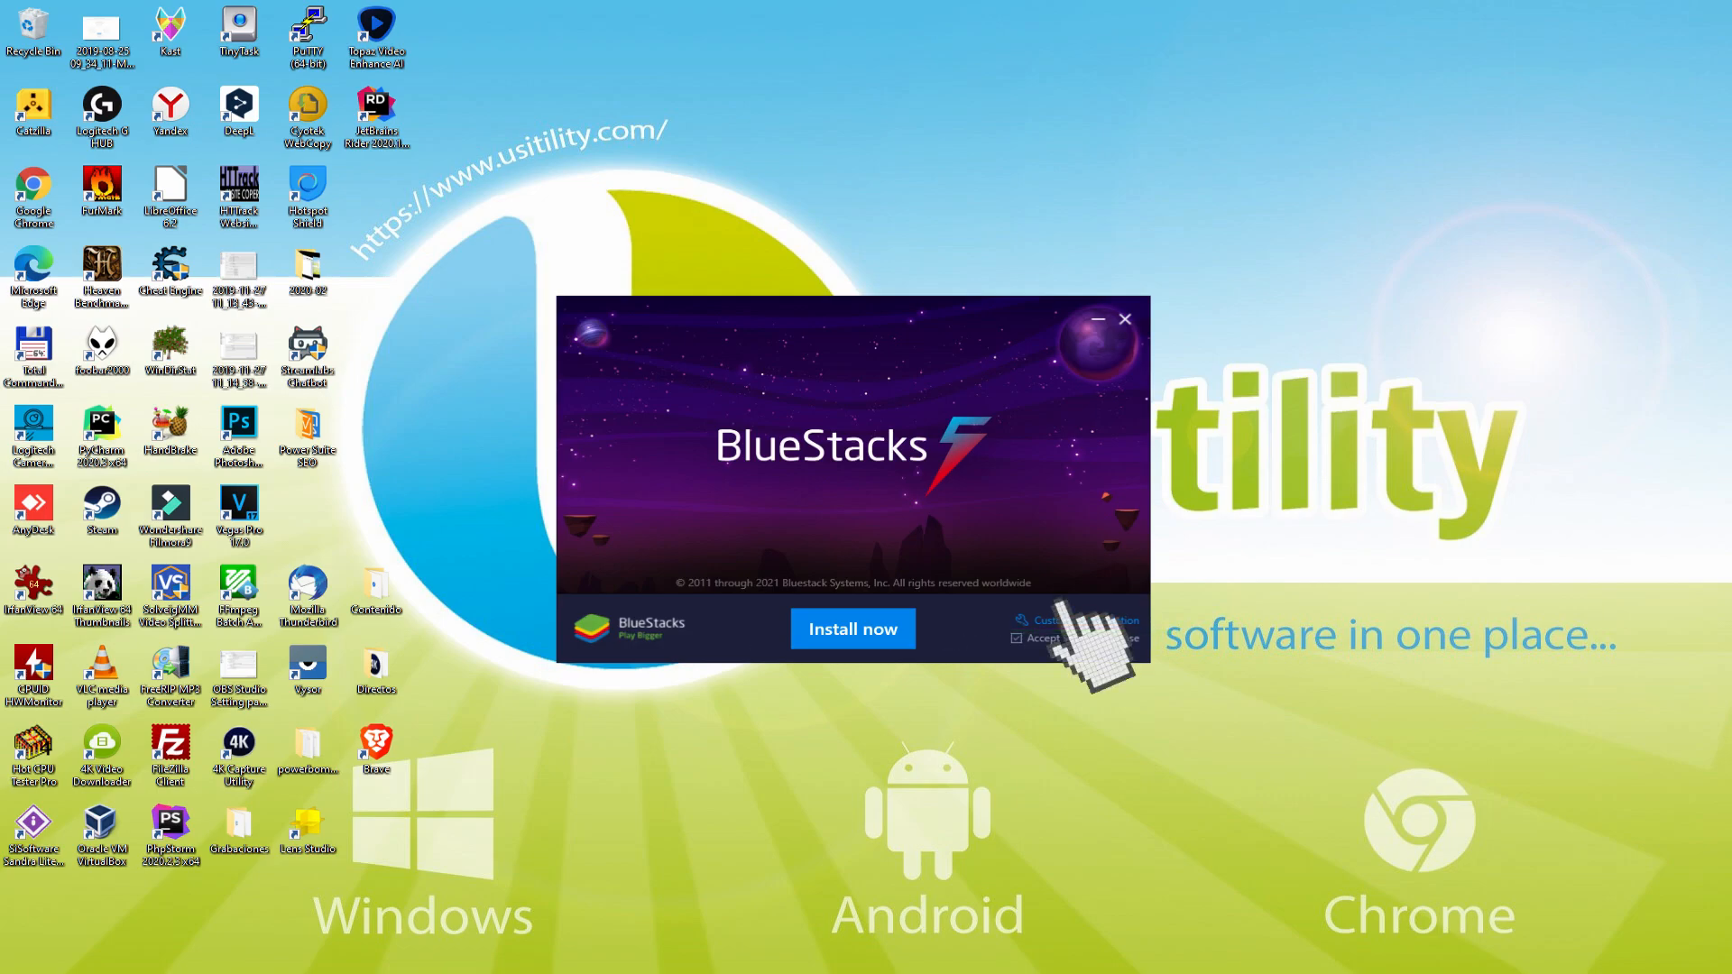
{"action": "left_click", "coordinate": [1072, 620]}
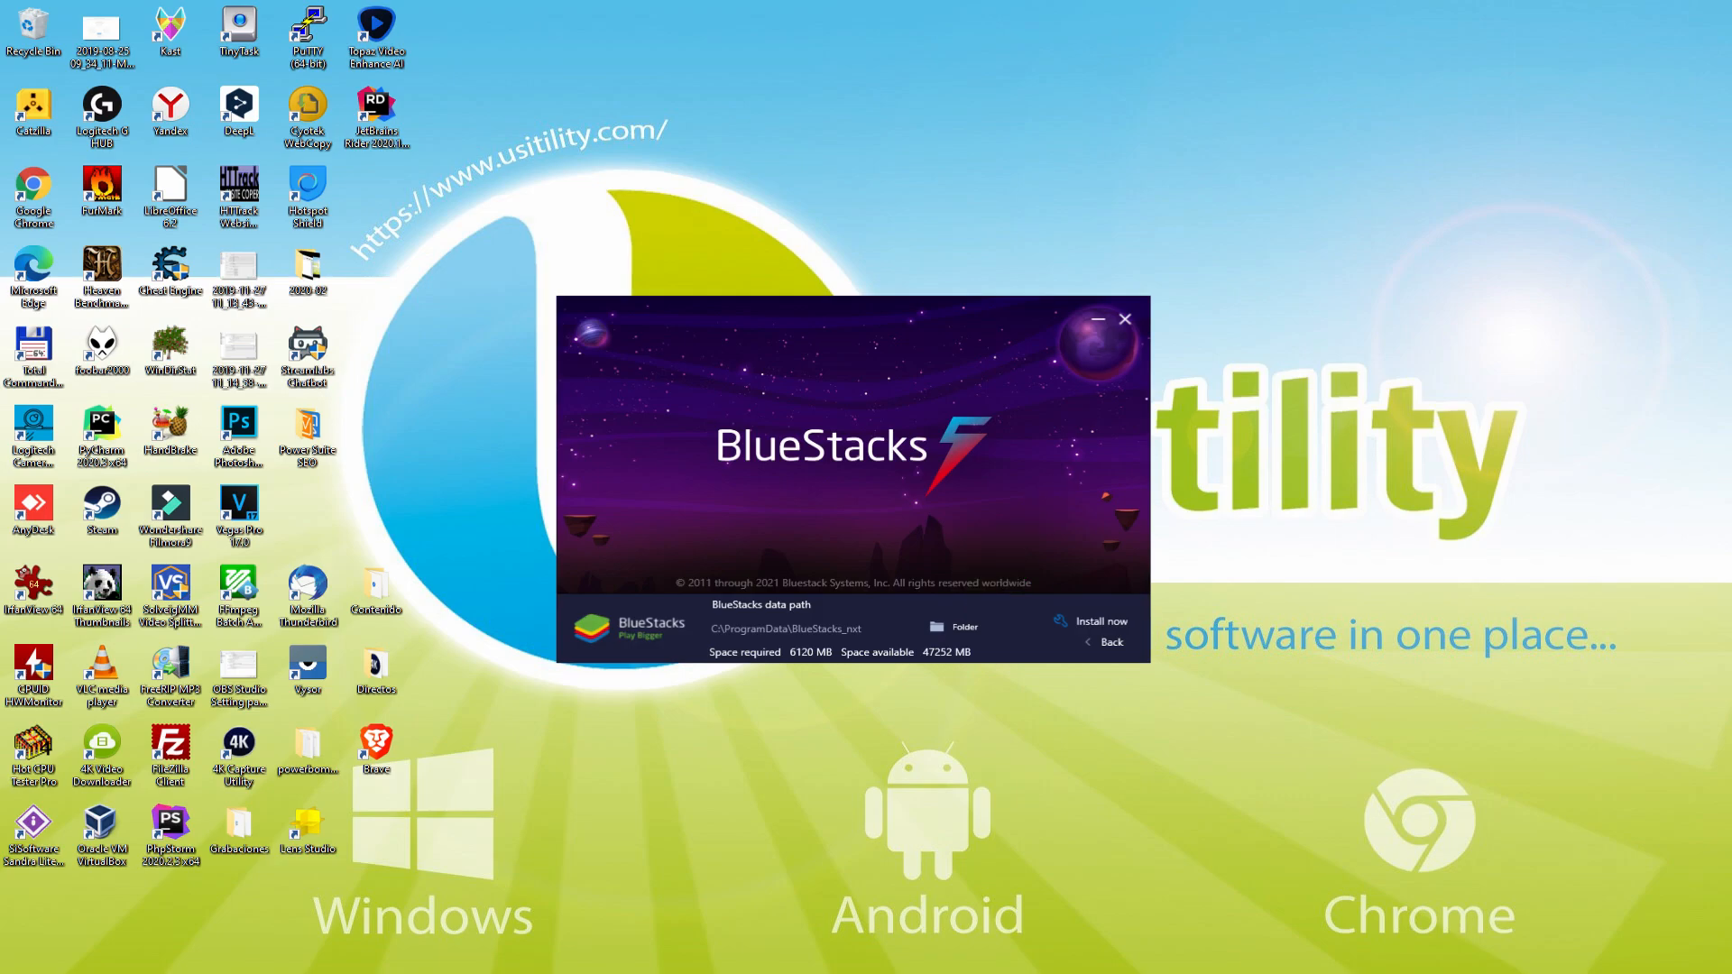
{"action": "mouse_move", "coordinate": [1110, 626]}
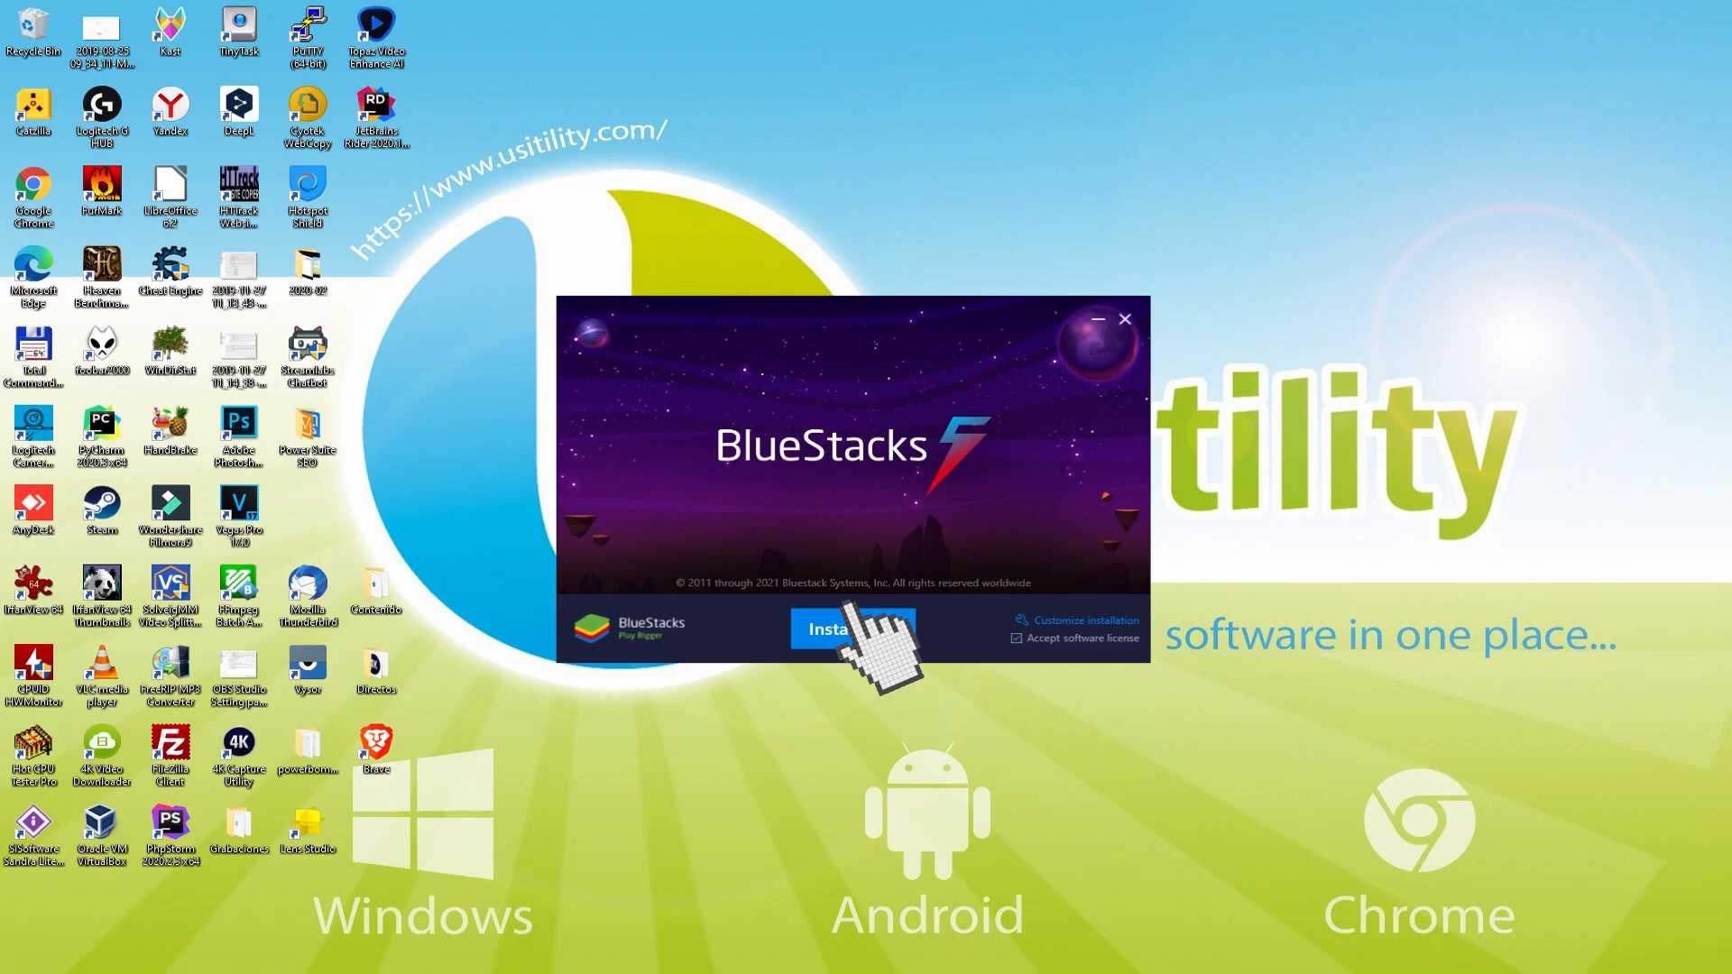
{"action": "left_click", "coordinate": [850, 629]}
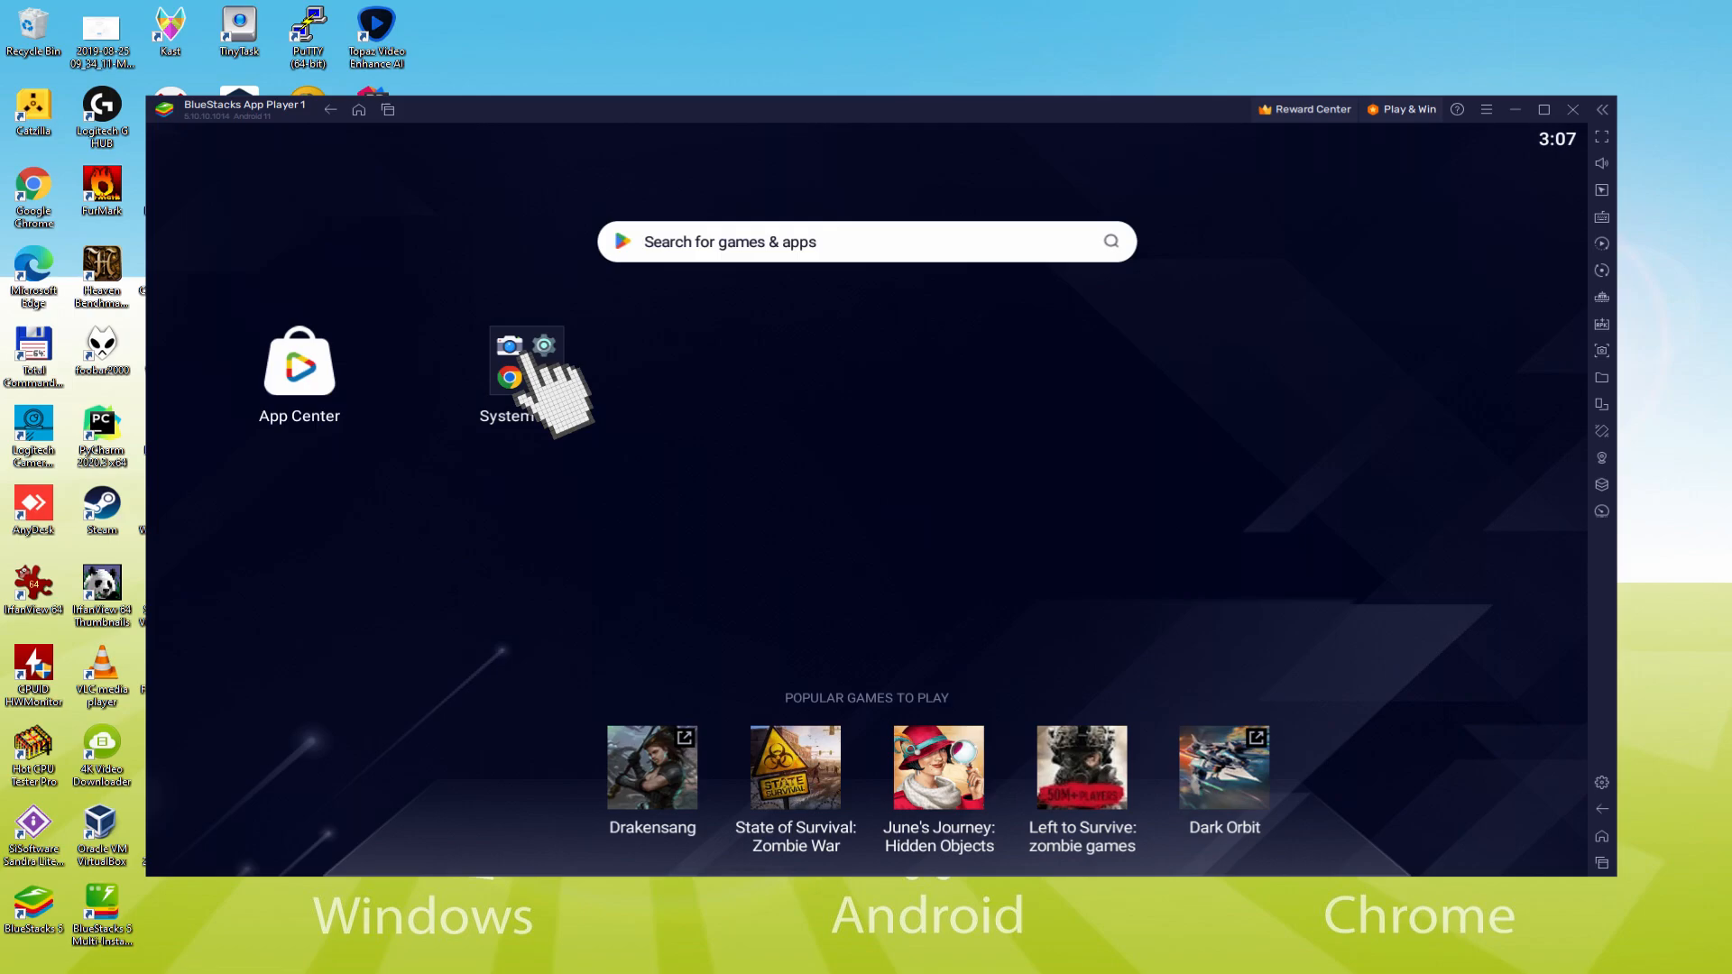
Launch Google Play from System apps and enter a Google account email to sign in
{"action": "left_click", "coordinate": [526, 361]}
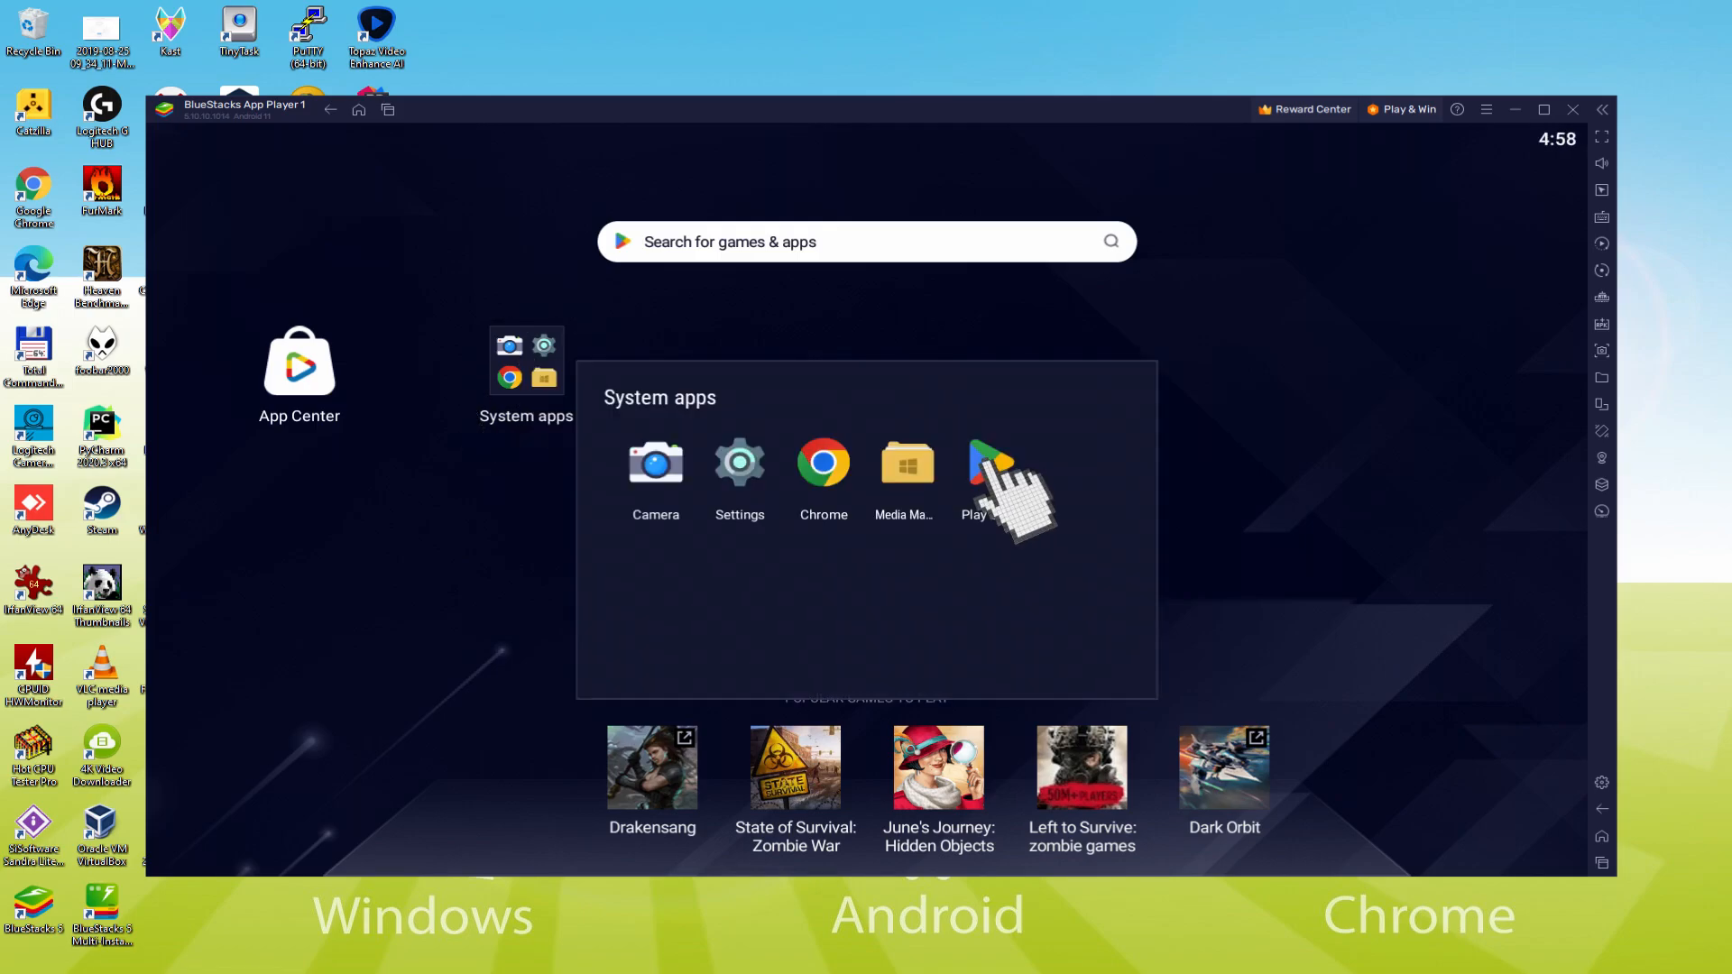
{"action": "left_click", "coordinate": [976, 462]}
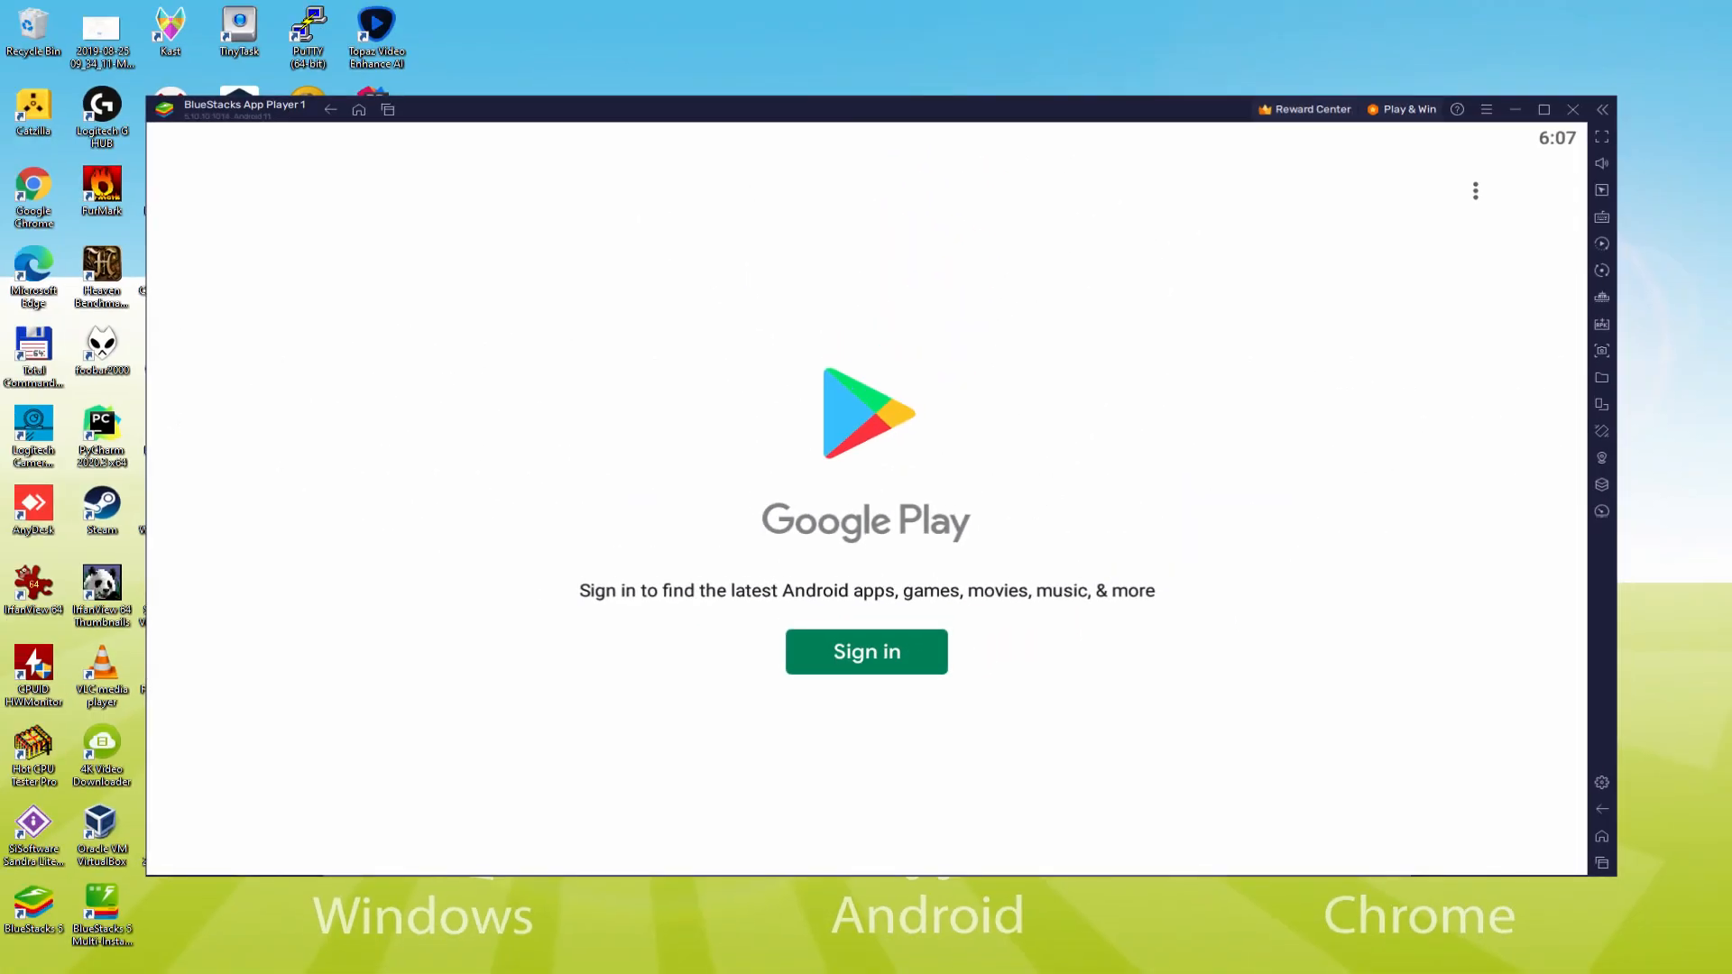
{"action": "mouse_move", "coordinate": [866, 674]}
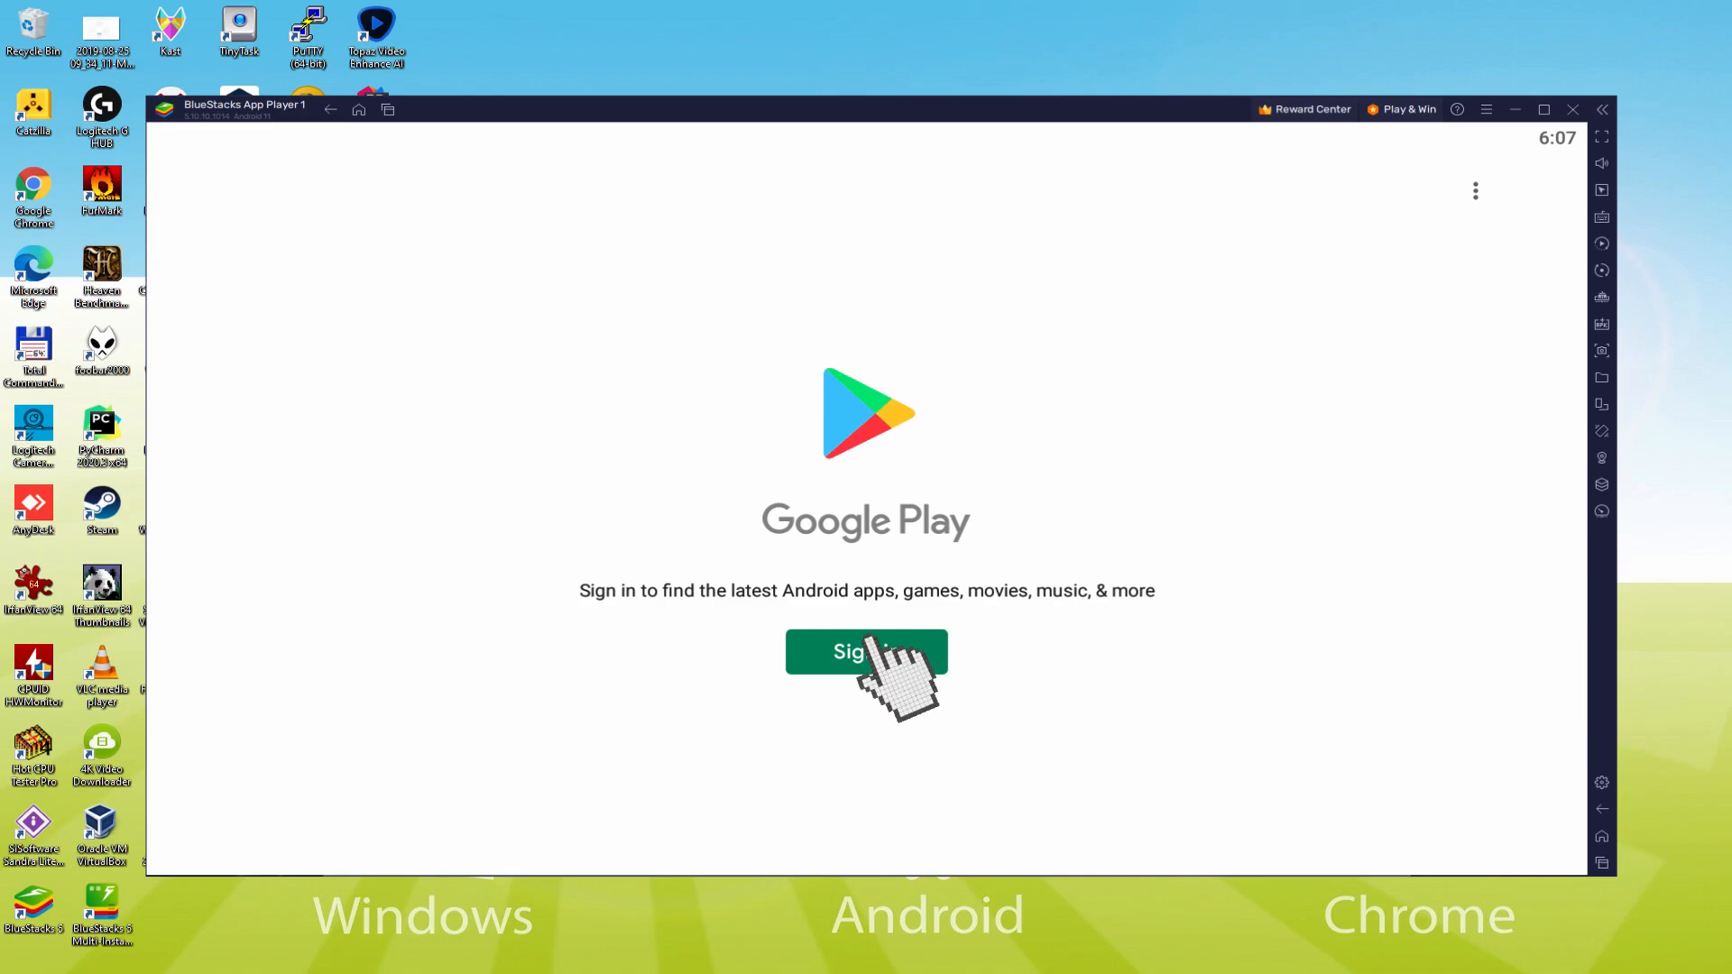
{"action": "left_click", "coordinate": [866, 651]}
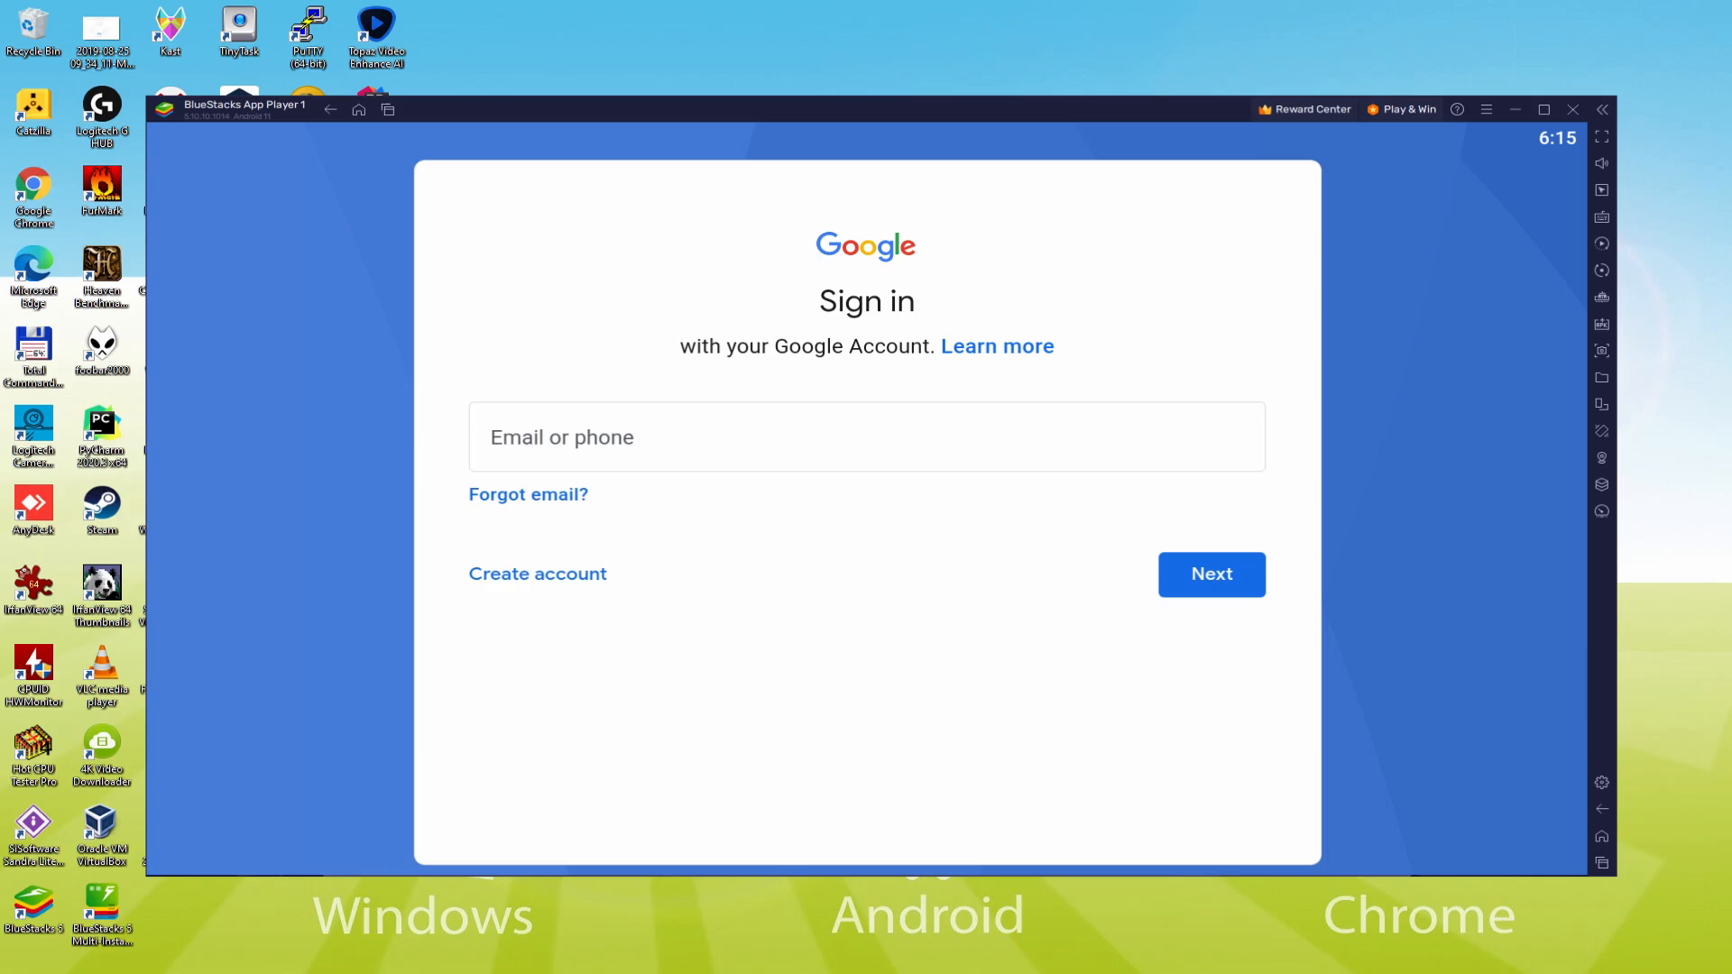
{"action": "left_click", "coordinate": [1210, 574]}
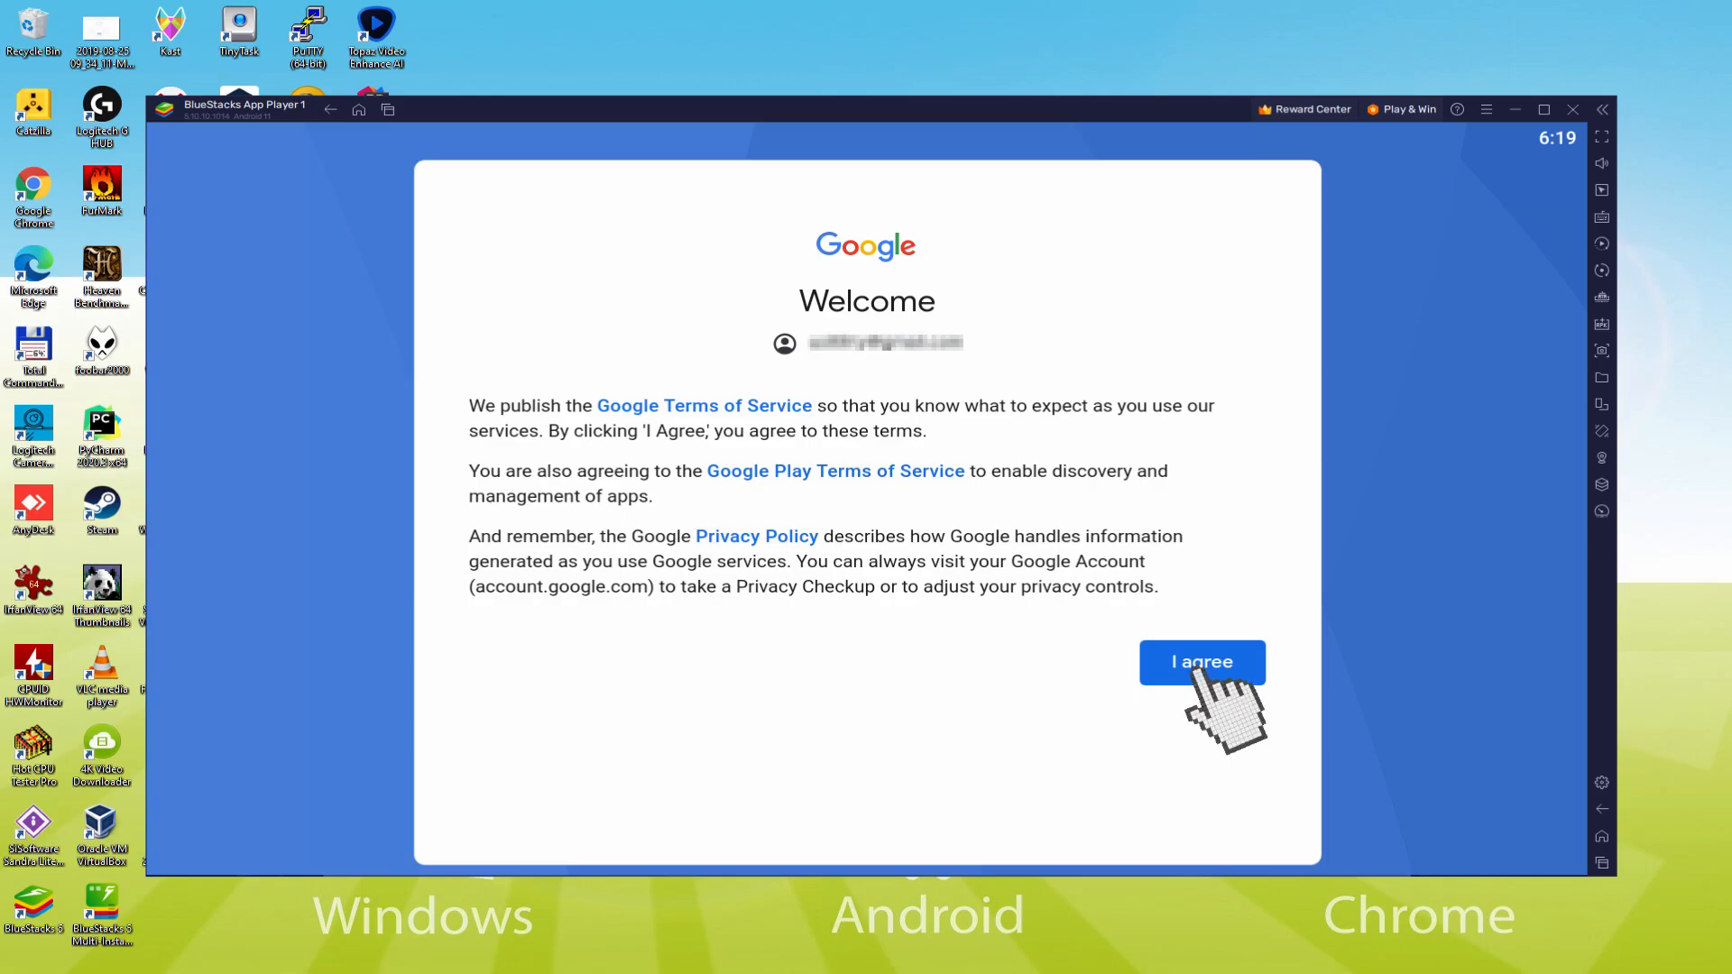
Accept Google's terms, turn off Google Drive backup, and accept the services settings
{"action": "left_click", "coordinate": [1201, 663]}
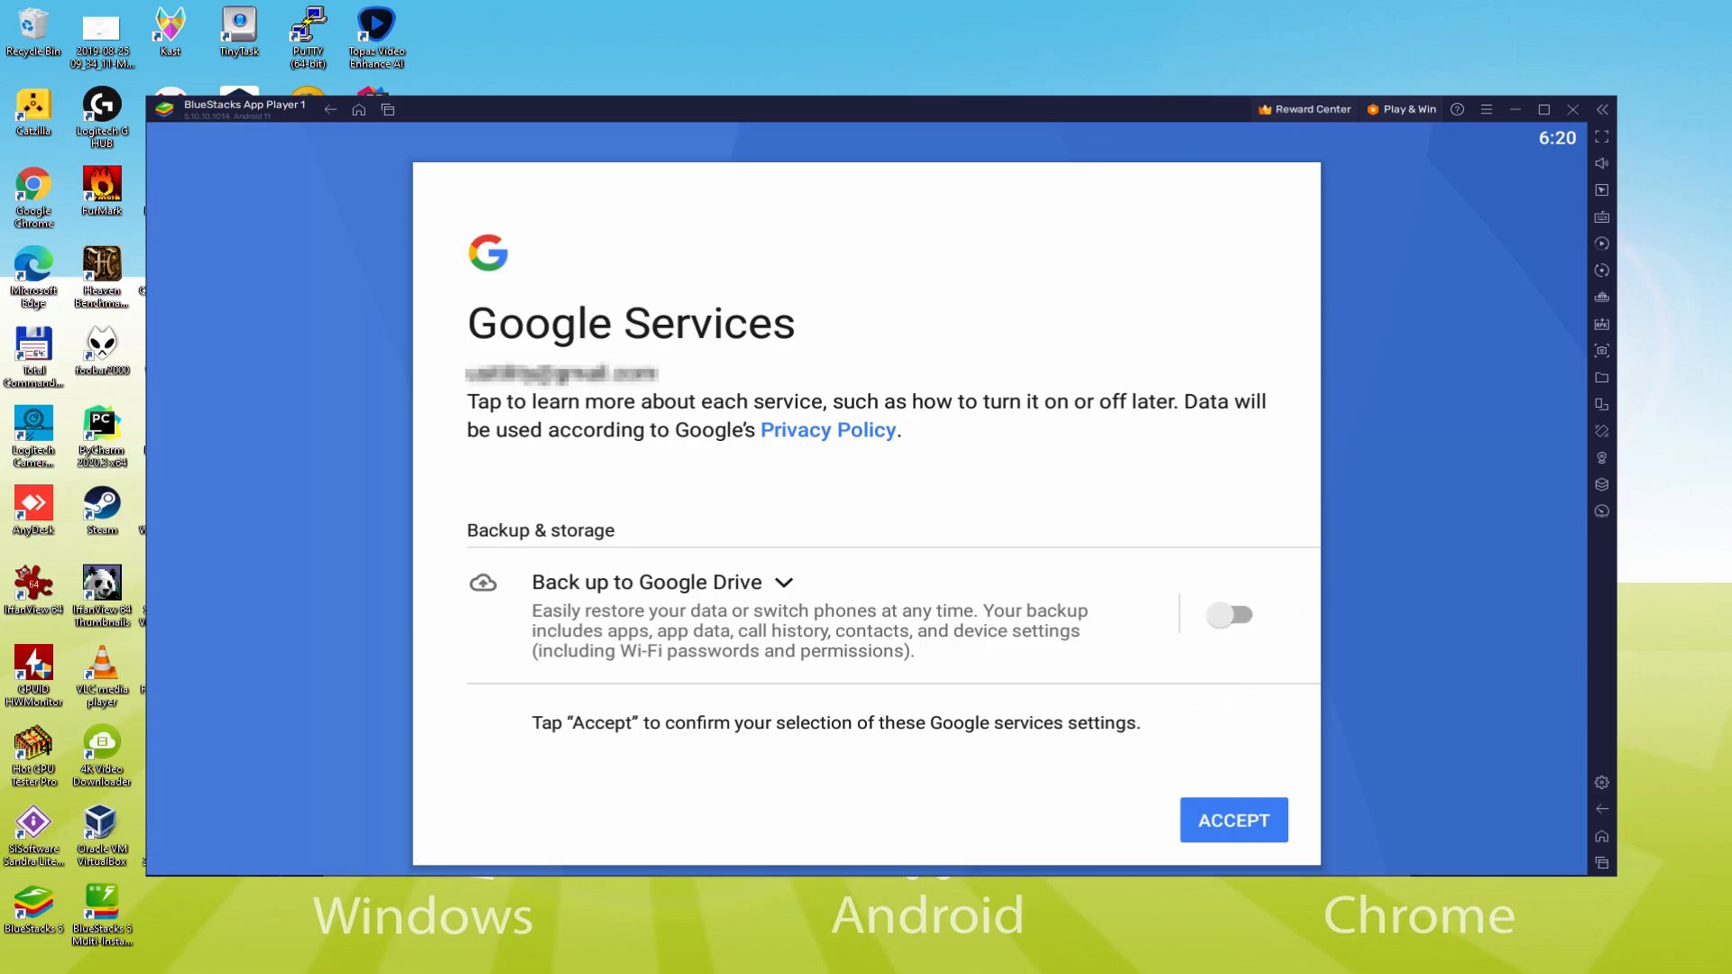
{"action": "left_click", "coordinate": [1233, 820]}
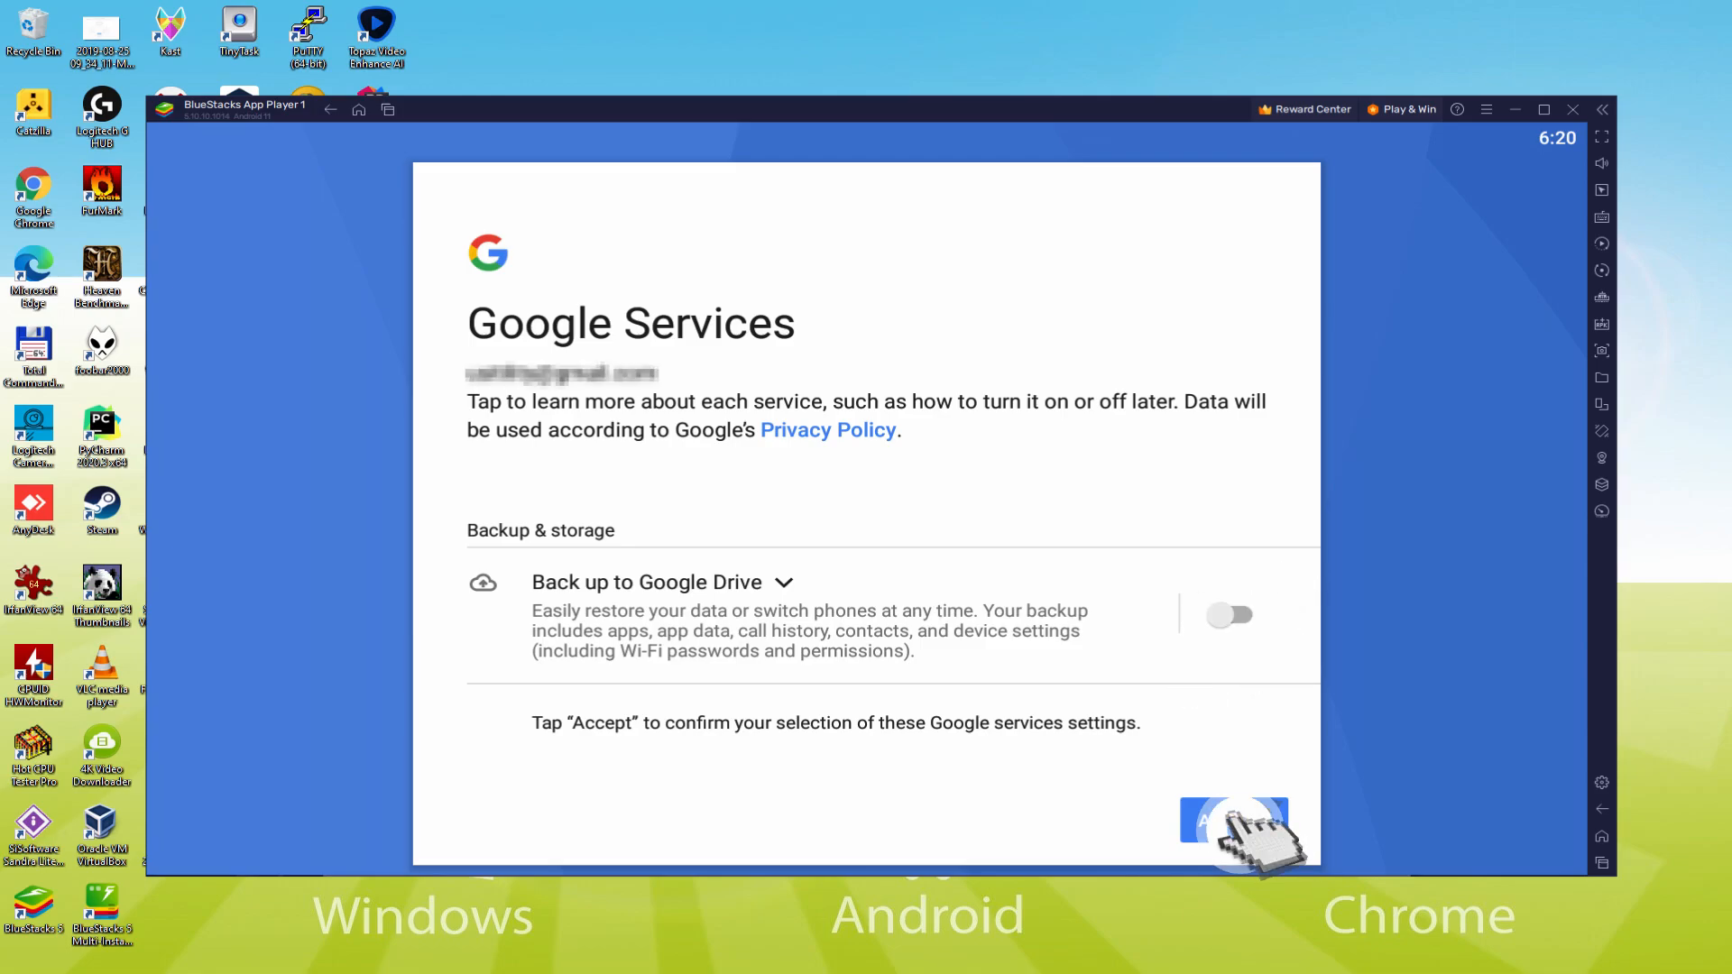
{"action": "left_click", "coordinate": [1233, 821]}
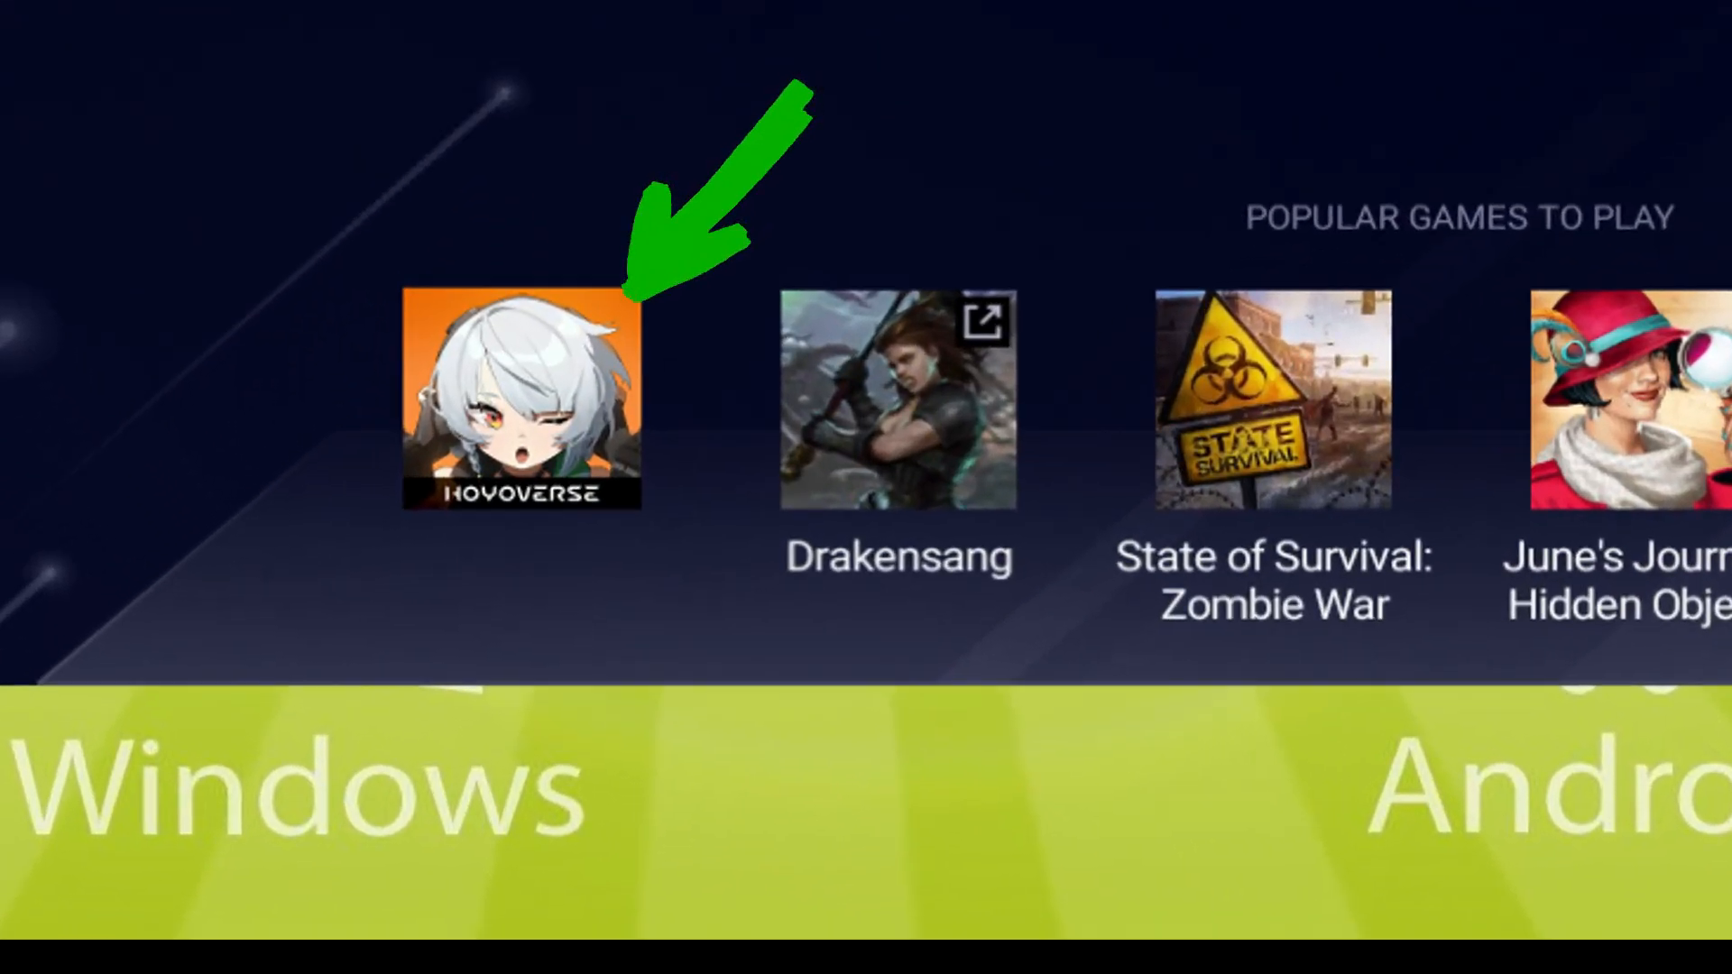
Install Zenless Zone Zero from its Play Store page, then return to the home screen
{"action": "left_click", "coordinate": [520, 399]}
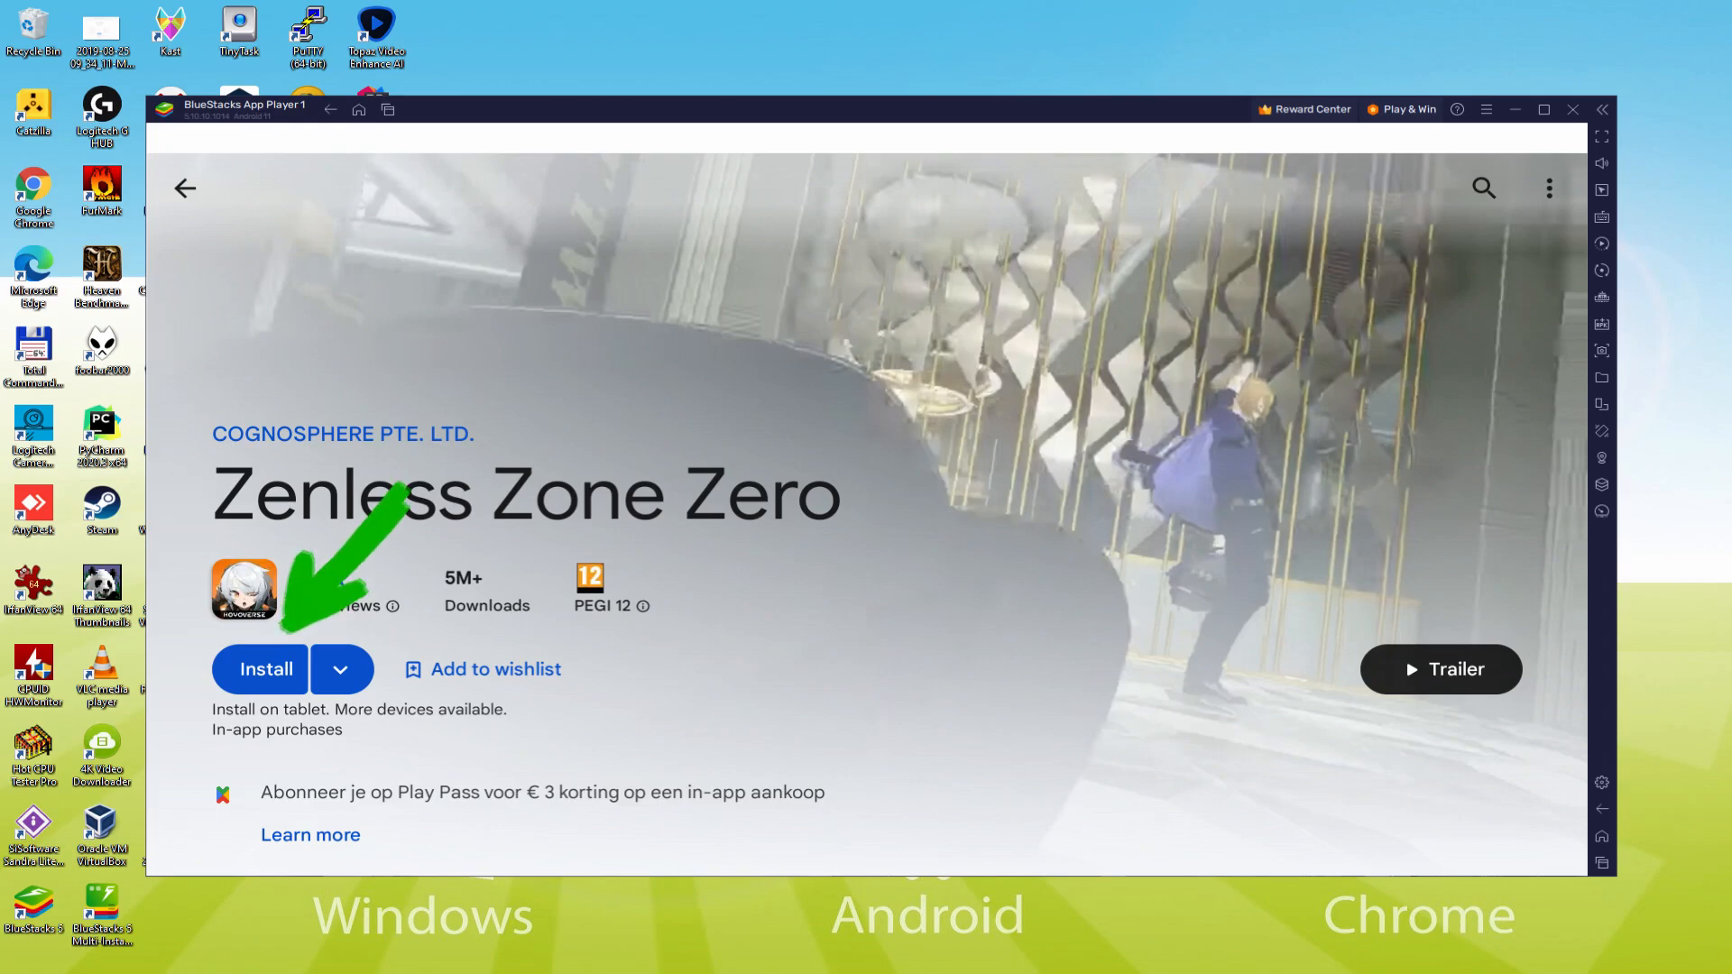
{"action": "left_click", "coordinate": [260, 669]}
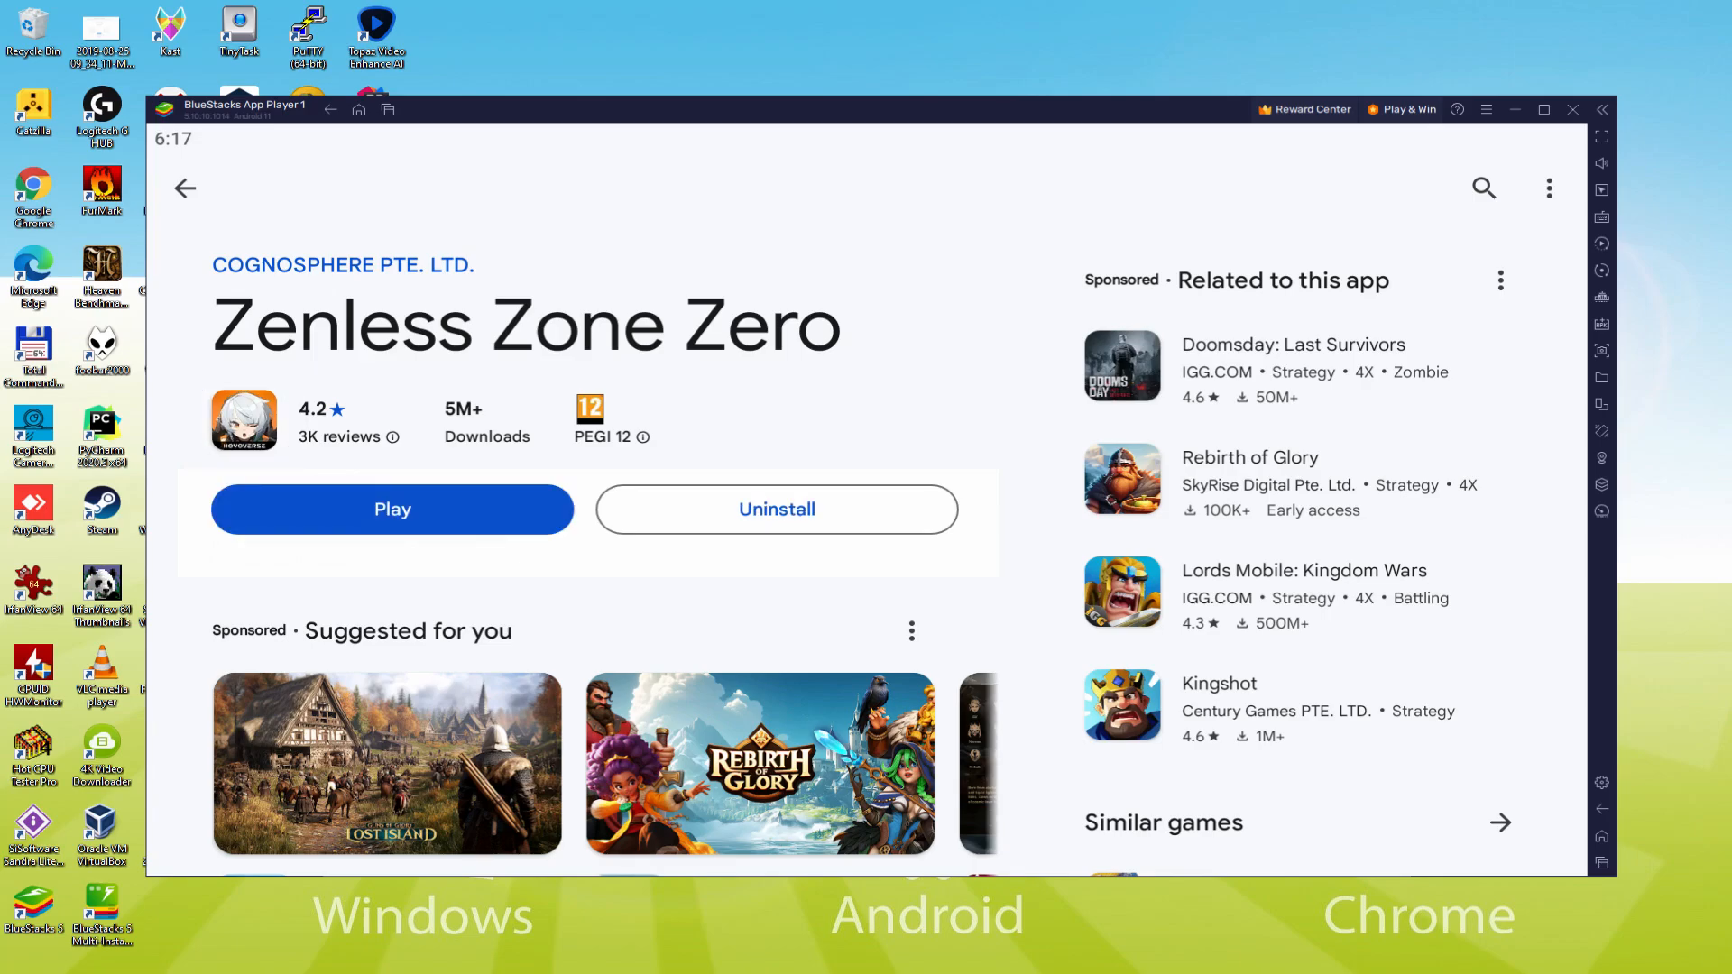
{"action": "scroll", "scroll_direction": "down", "scroll_amount": 3}
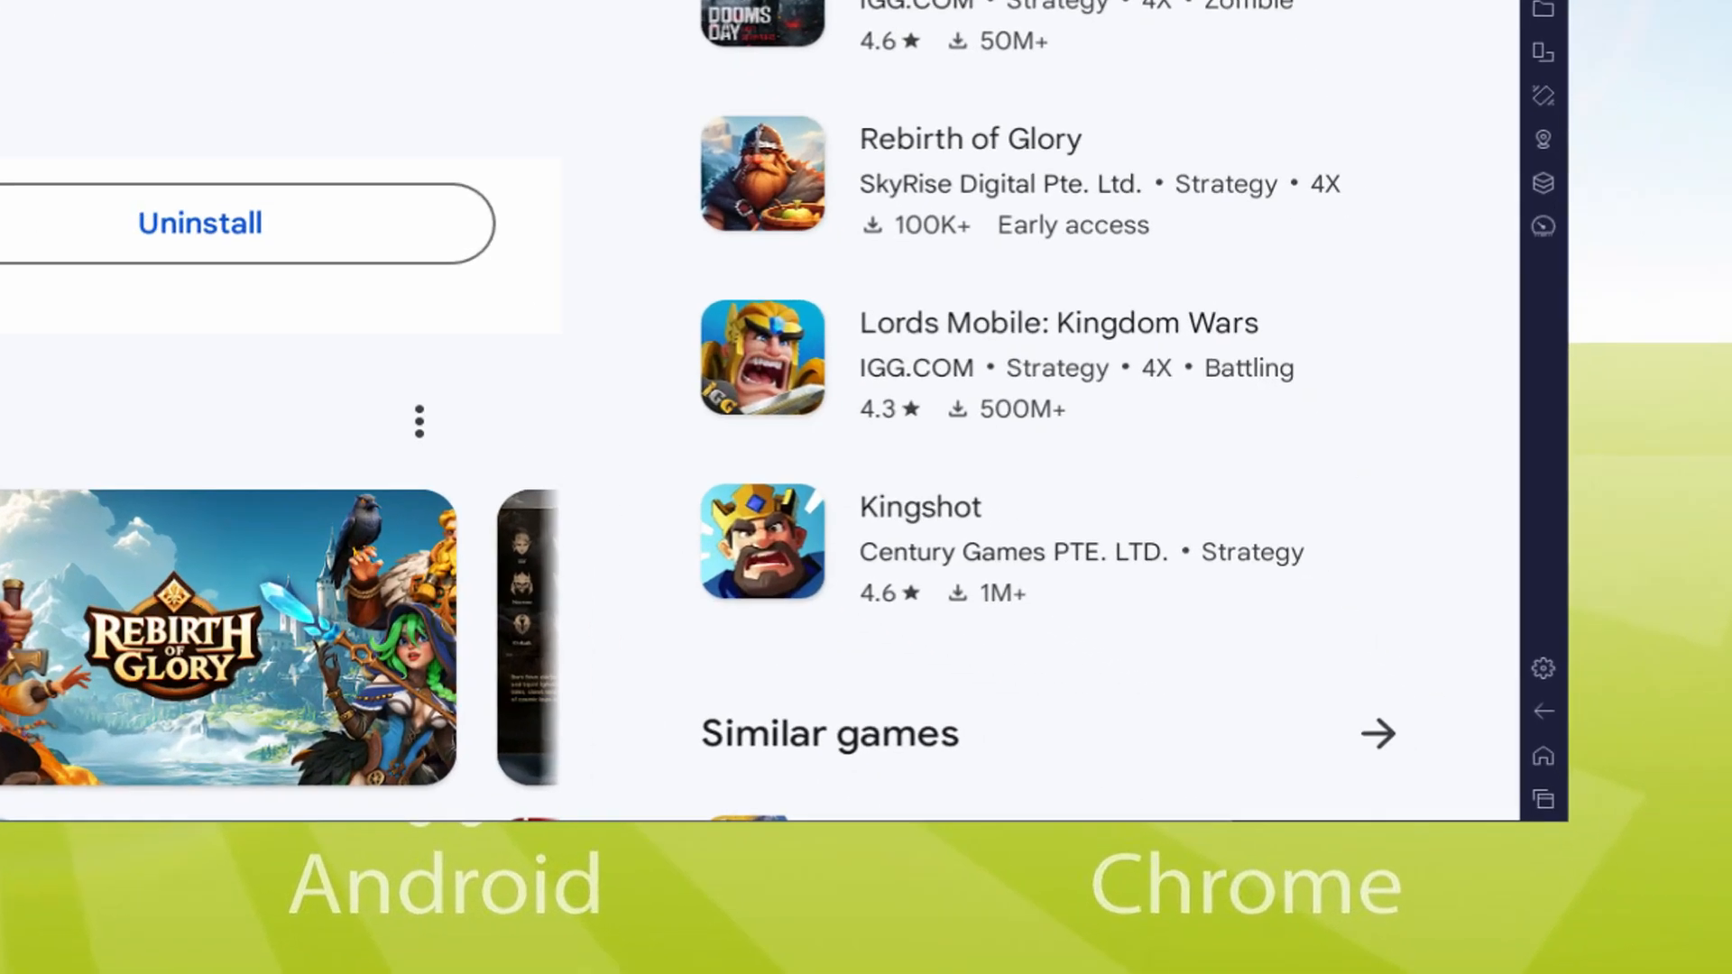
{"action": "scroll", "scroll_direction": "down", "scroll_amount": 3}
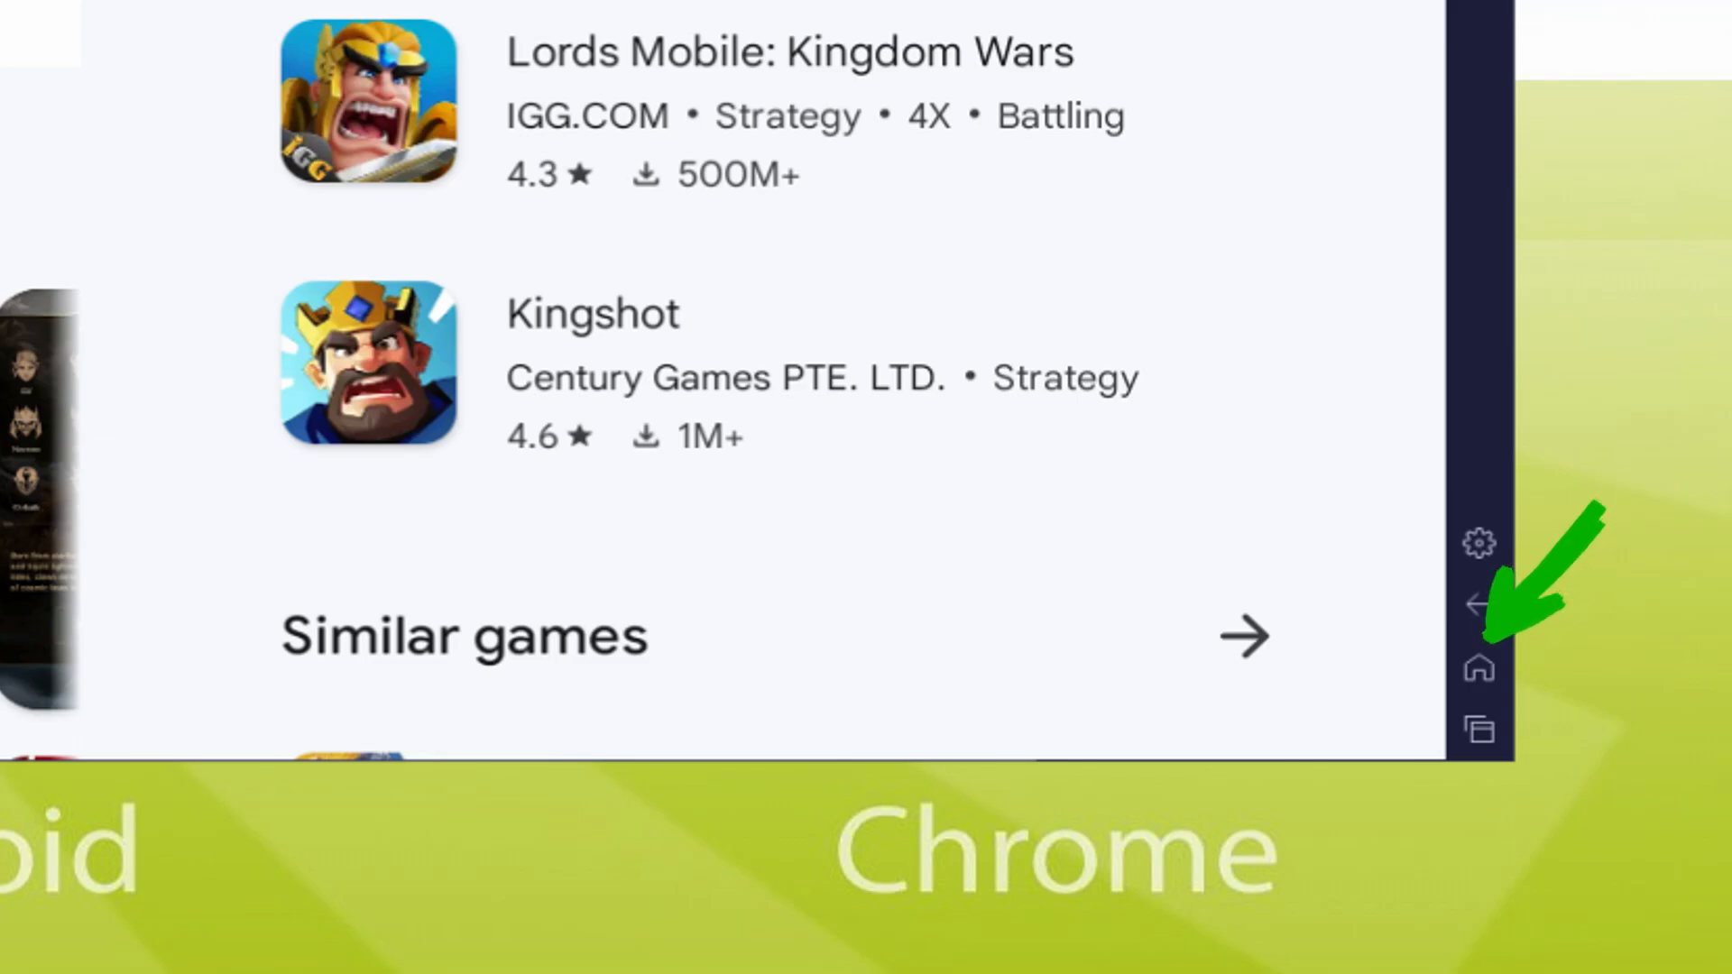
{"action": "left_click", "coordinate": [1477, 669]}
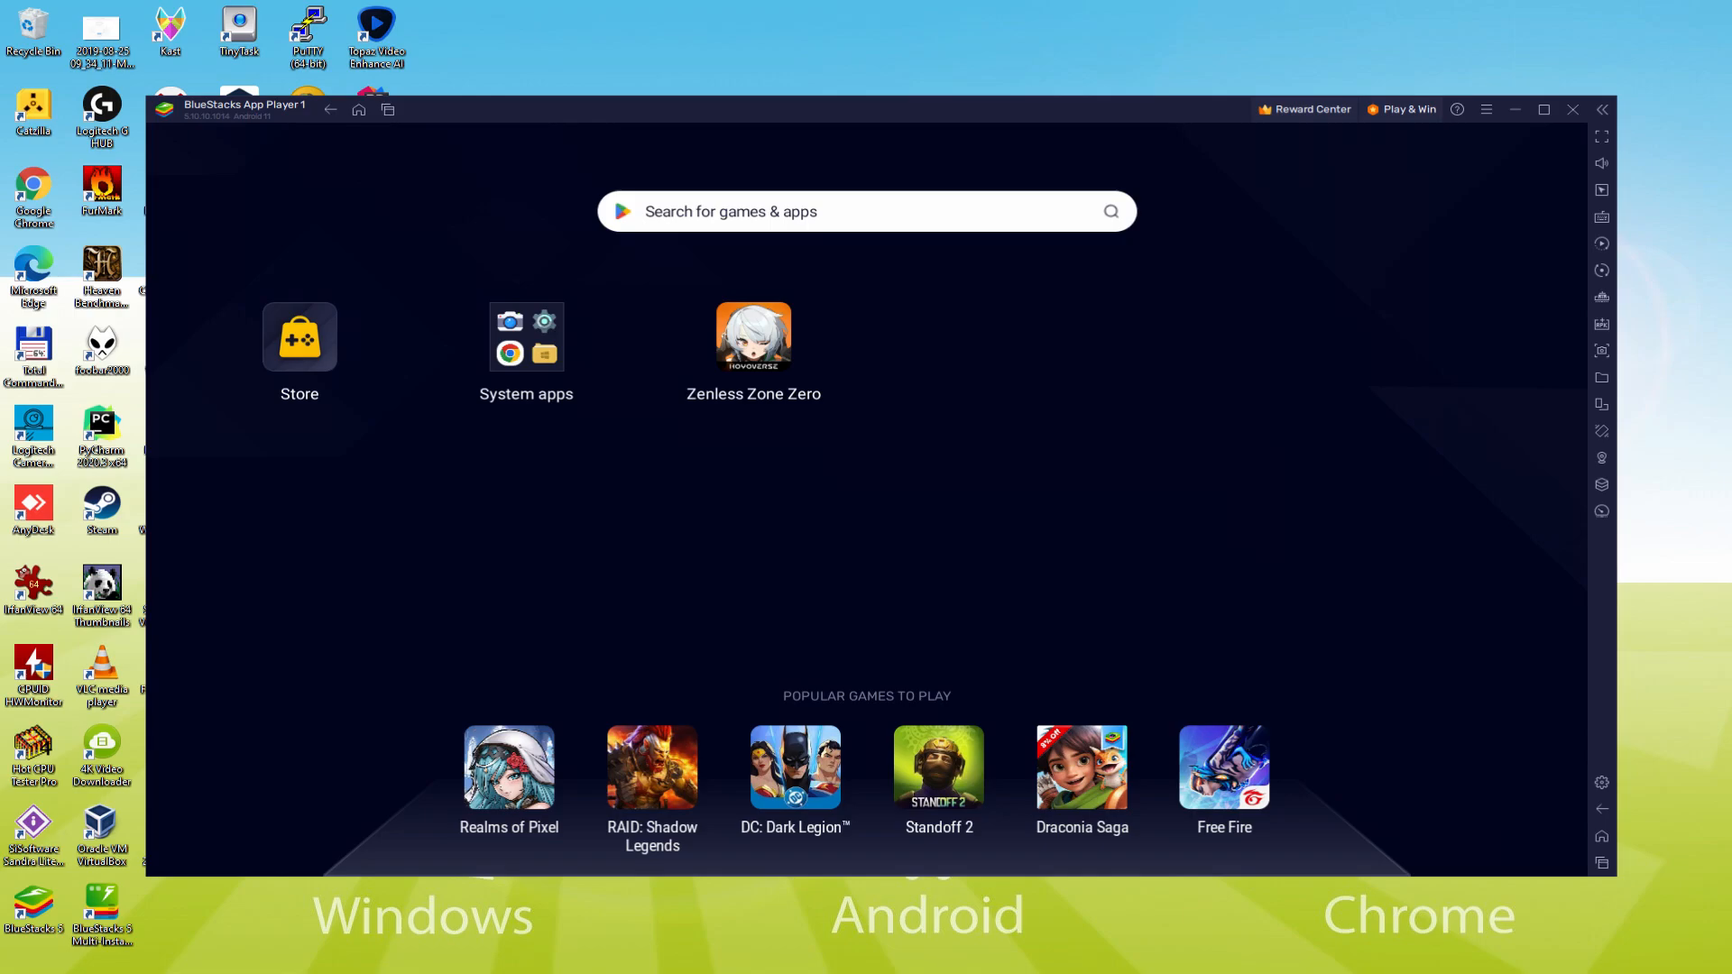
{"action": "mouse_move", "coordinate": [754, 353]}
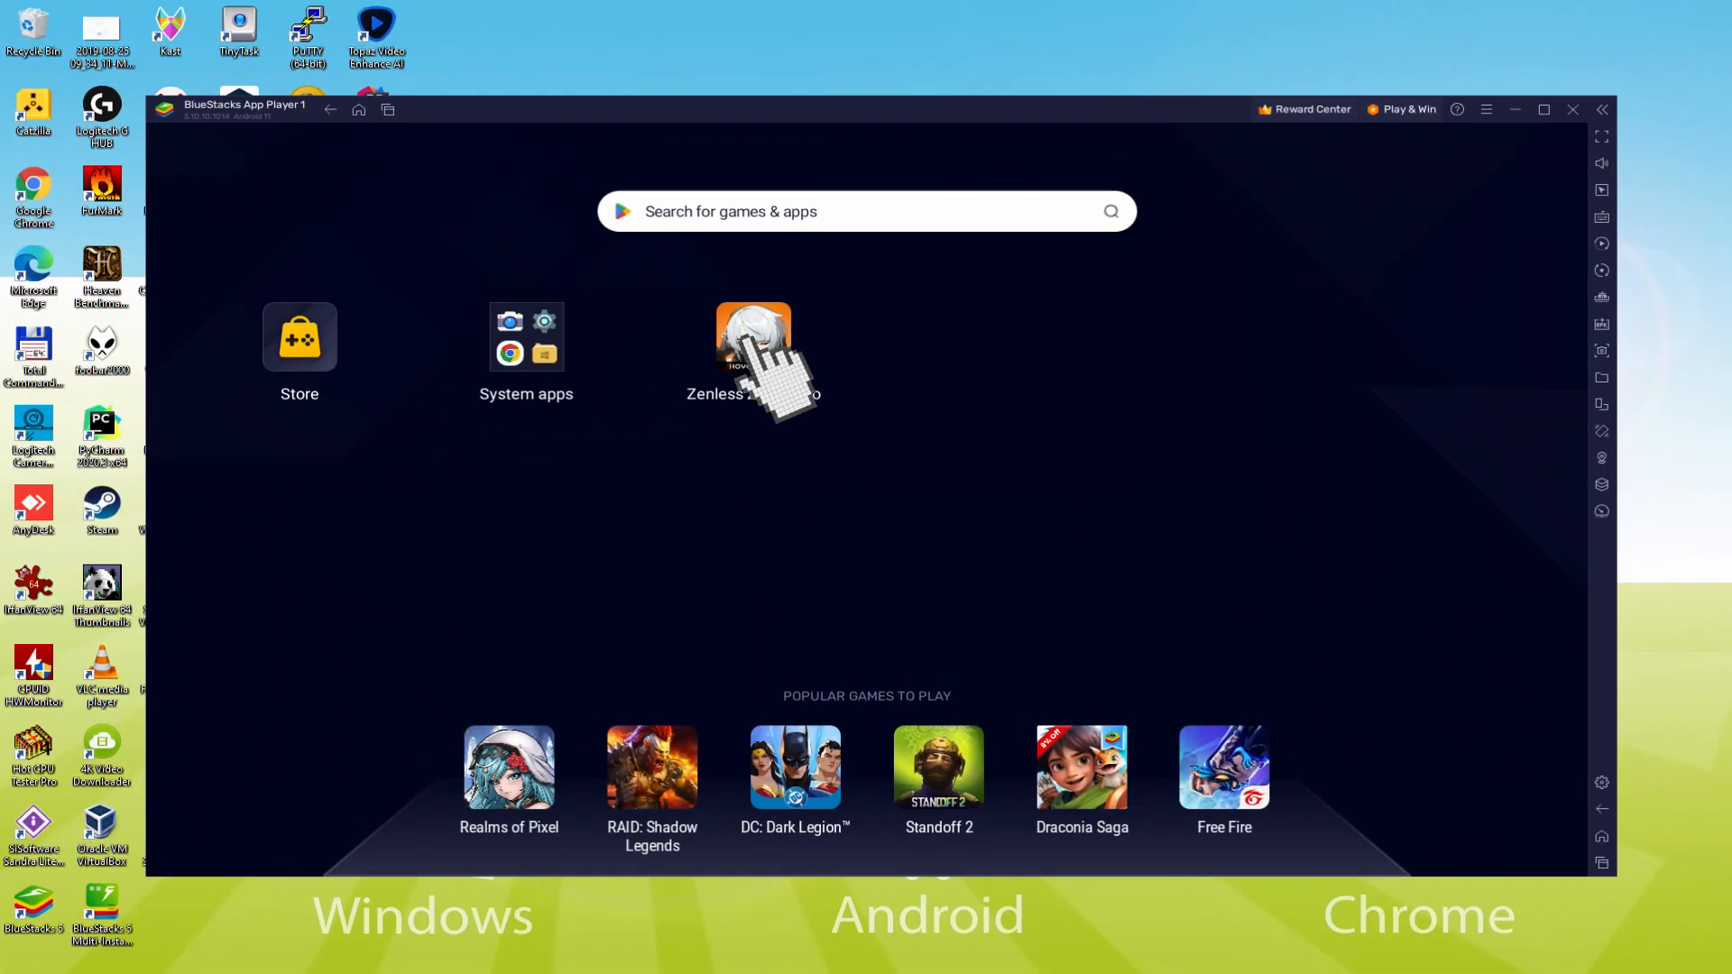
Start Zenless Zone Zero from its home-screen icon
{"action": "left_click", "coordinate": [753, 338]}
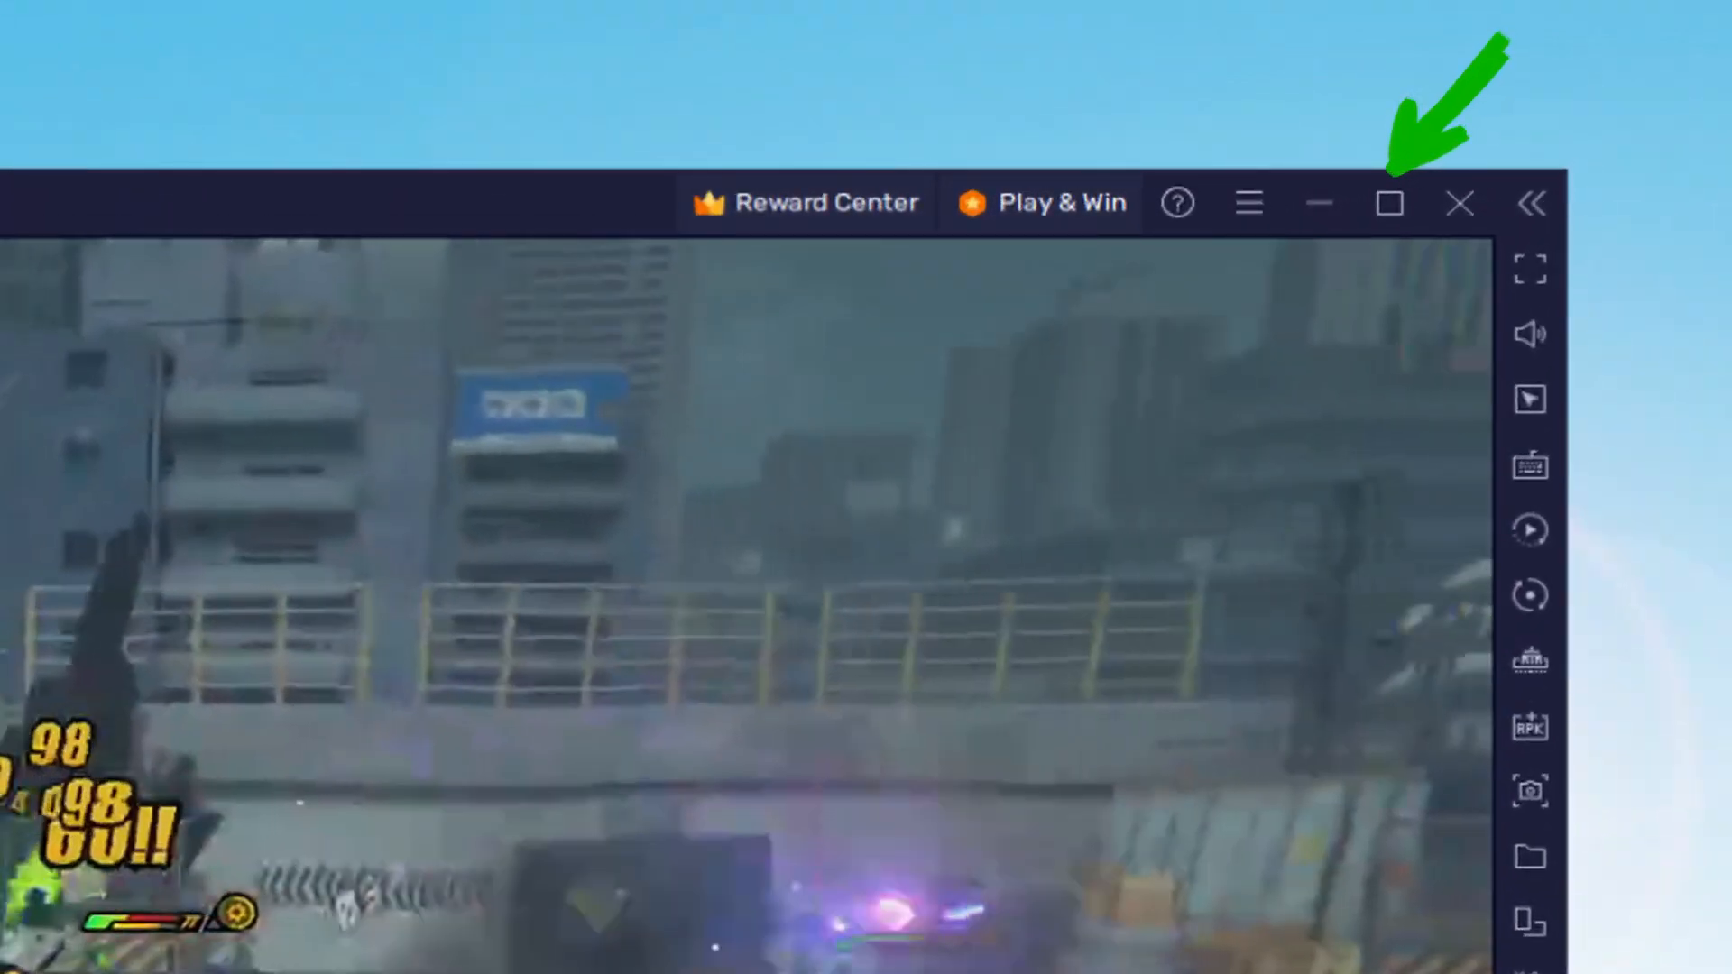
Maximize the emulator window and confirm skipping the 'Pick up the Pace' story
{"action": "left_click", "coordinate": [1389, 202]}
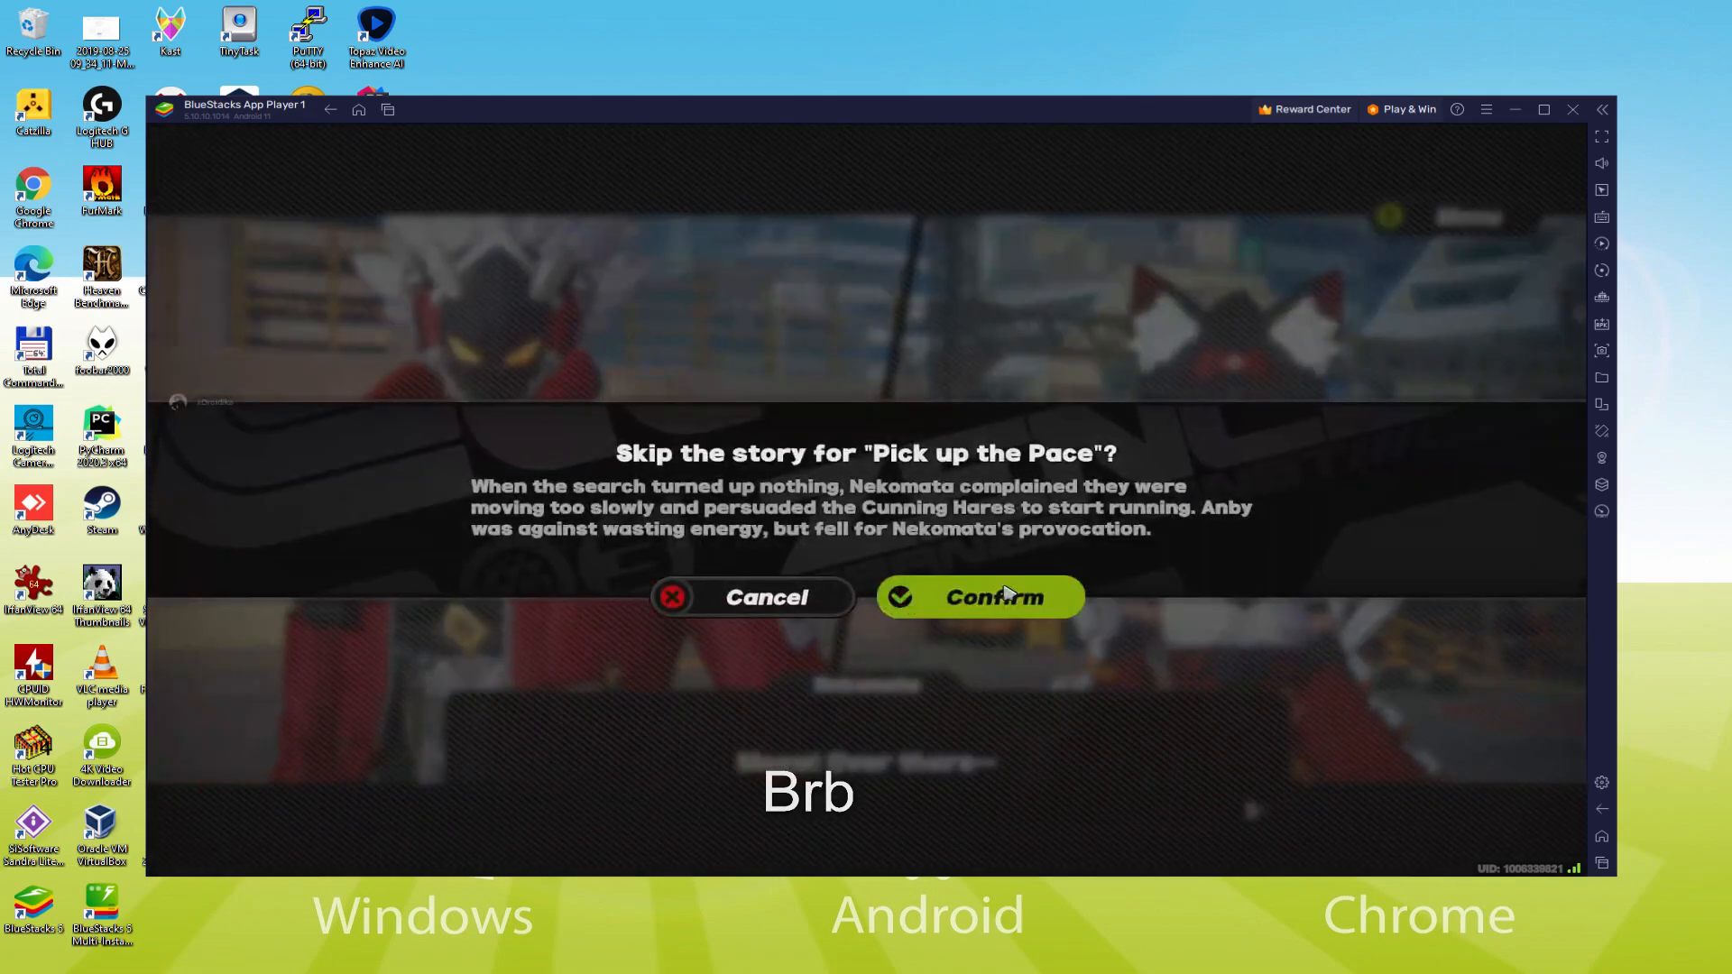
{"action": "left_click", "coordinate": [979, 597]}
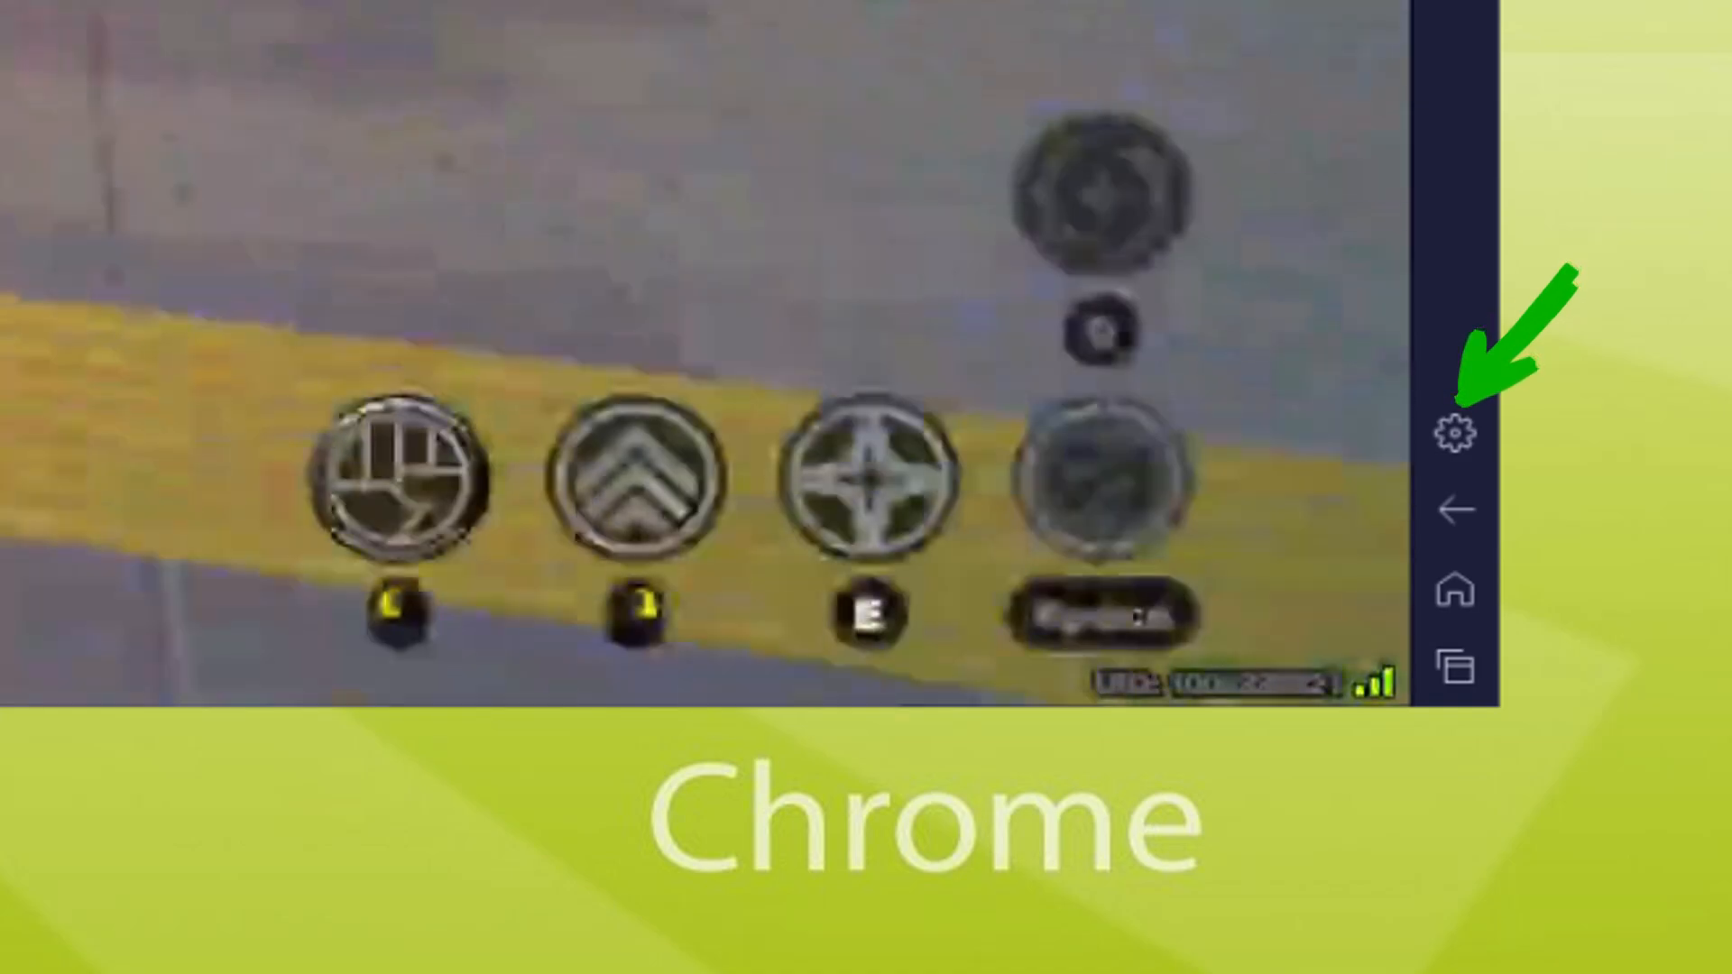
Open the BlueStacks Settings preferences, then close them to return to the game
{"action": "left_click", "coordinate": [1456, 432]}
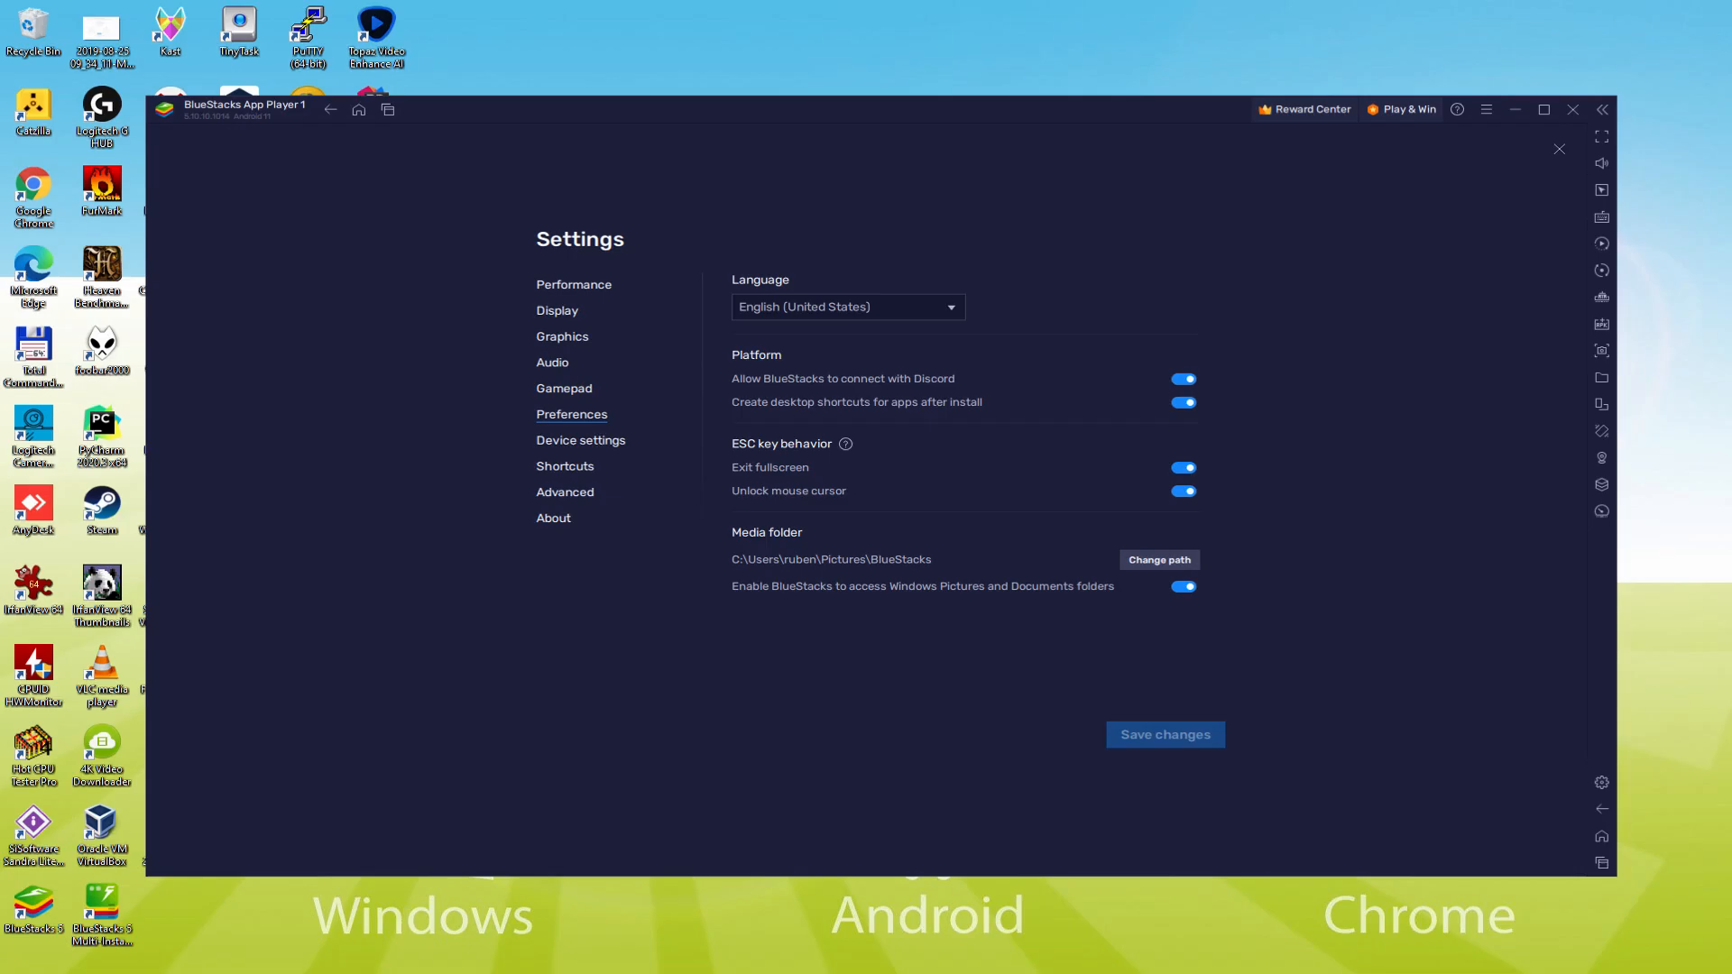
{"action": "left_click", "coordinate": [1559, 149]}
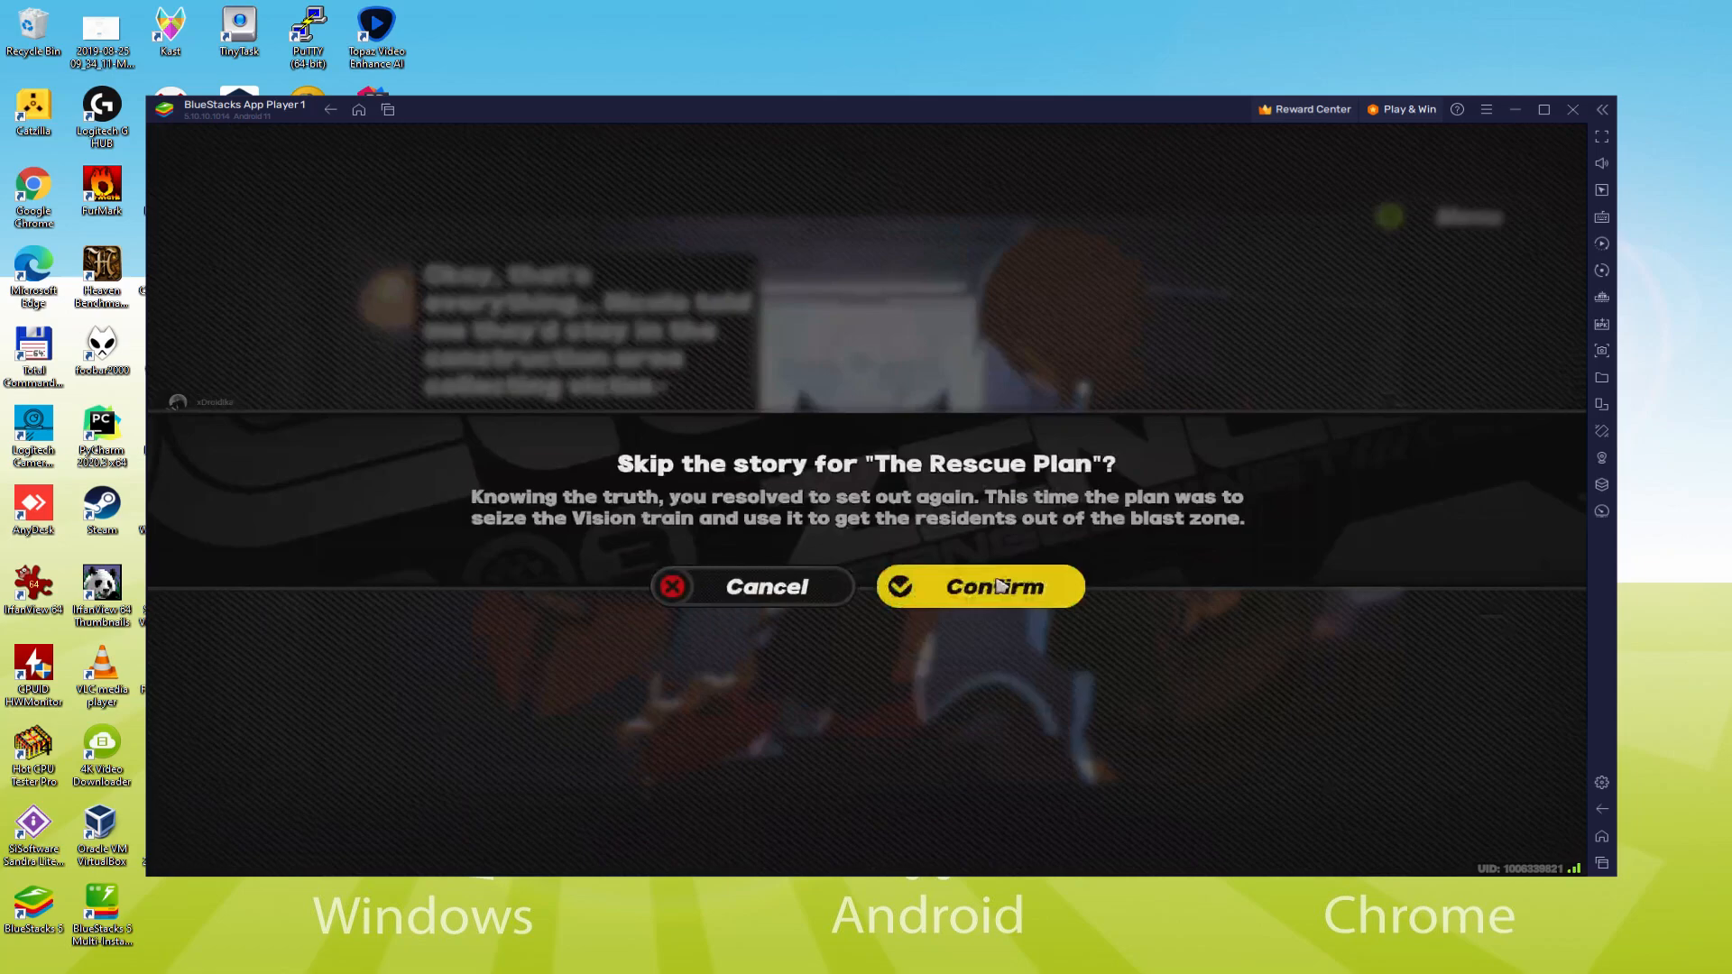
Skip 'The Rescue Plan' and confirm teleporting to W-Engine Modification training
{"action": "left_click", "coordinate": [979, 587]}
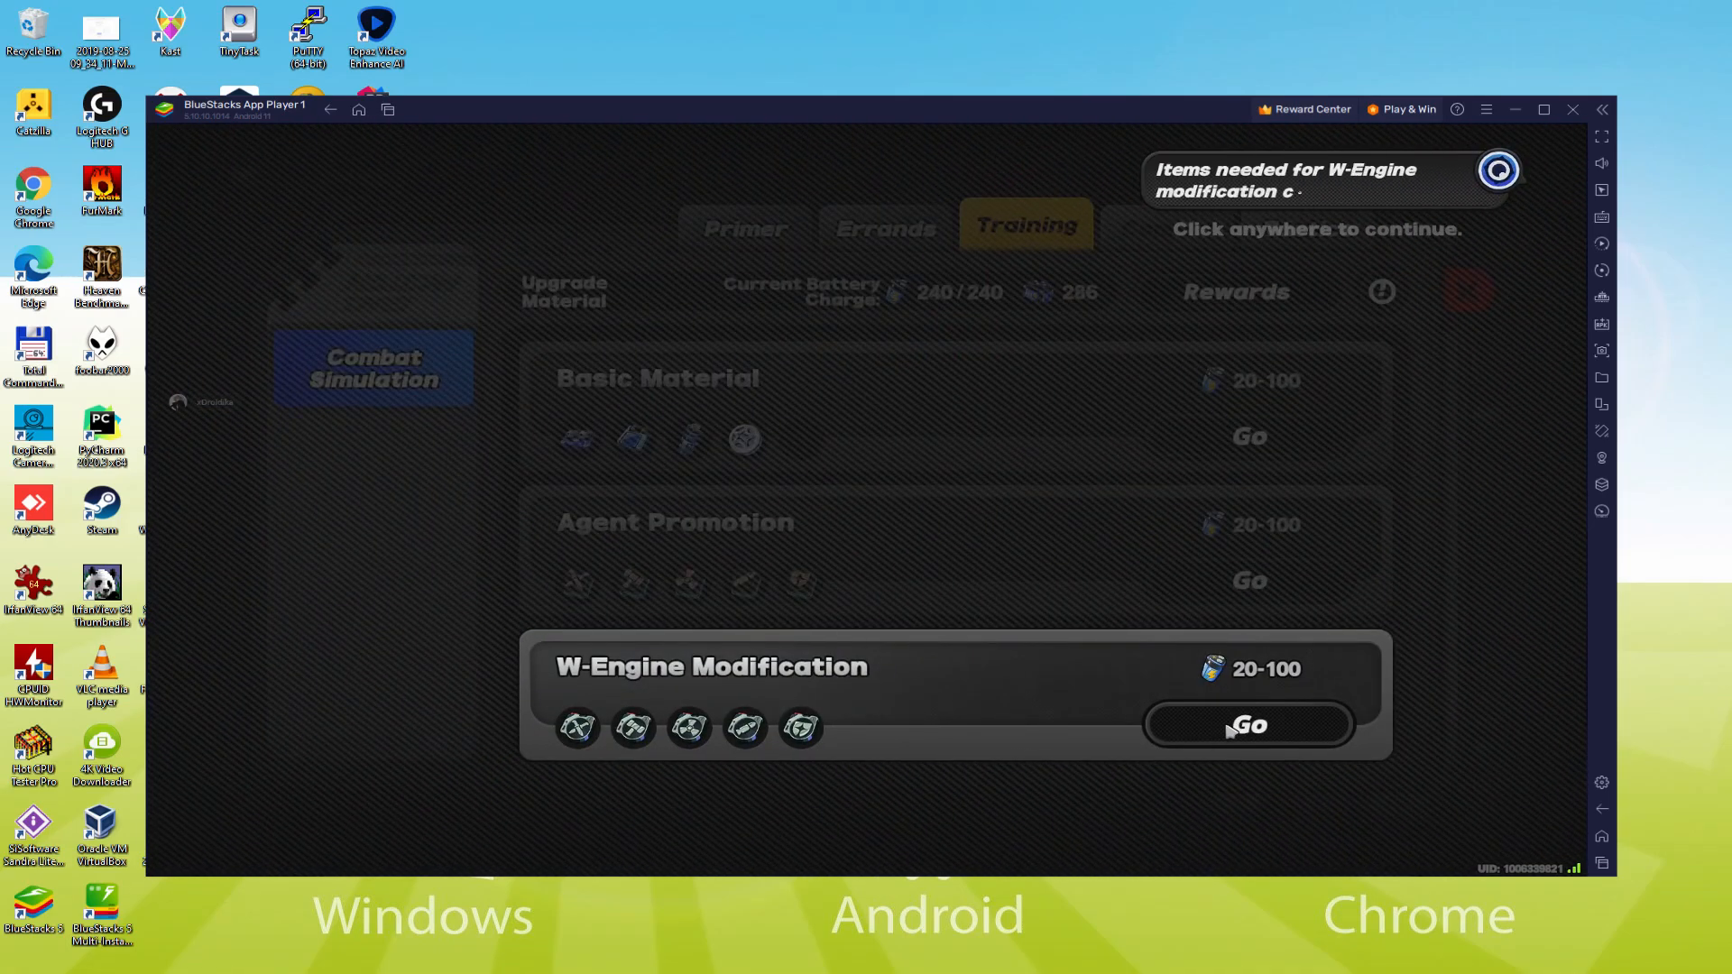
{"action": "left_click", "coordinate": [1247, 725]}
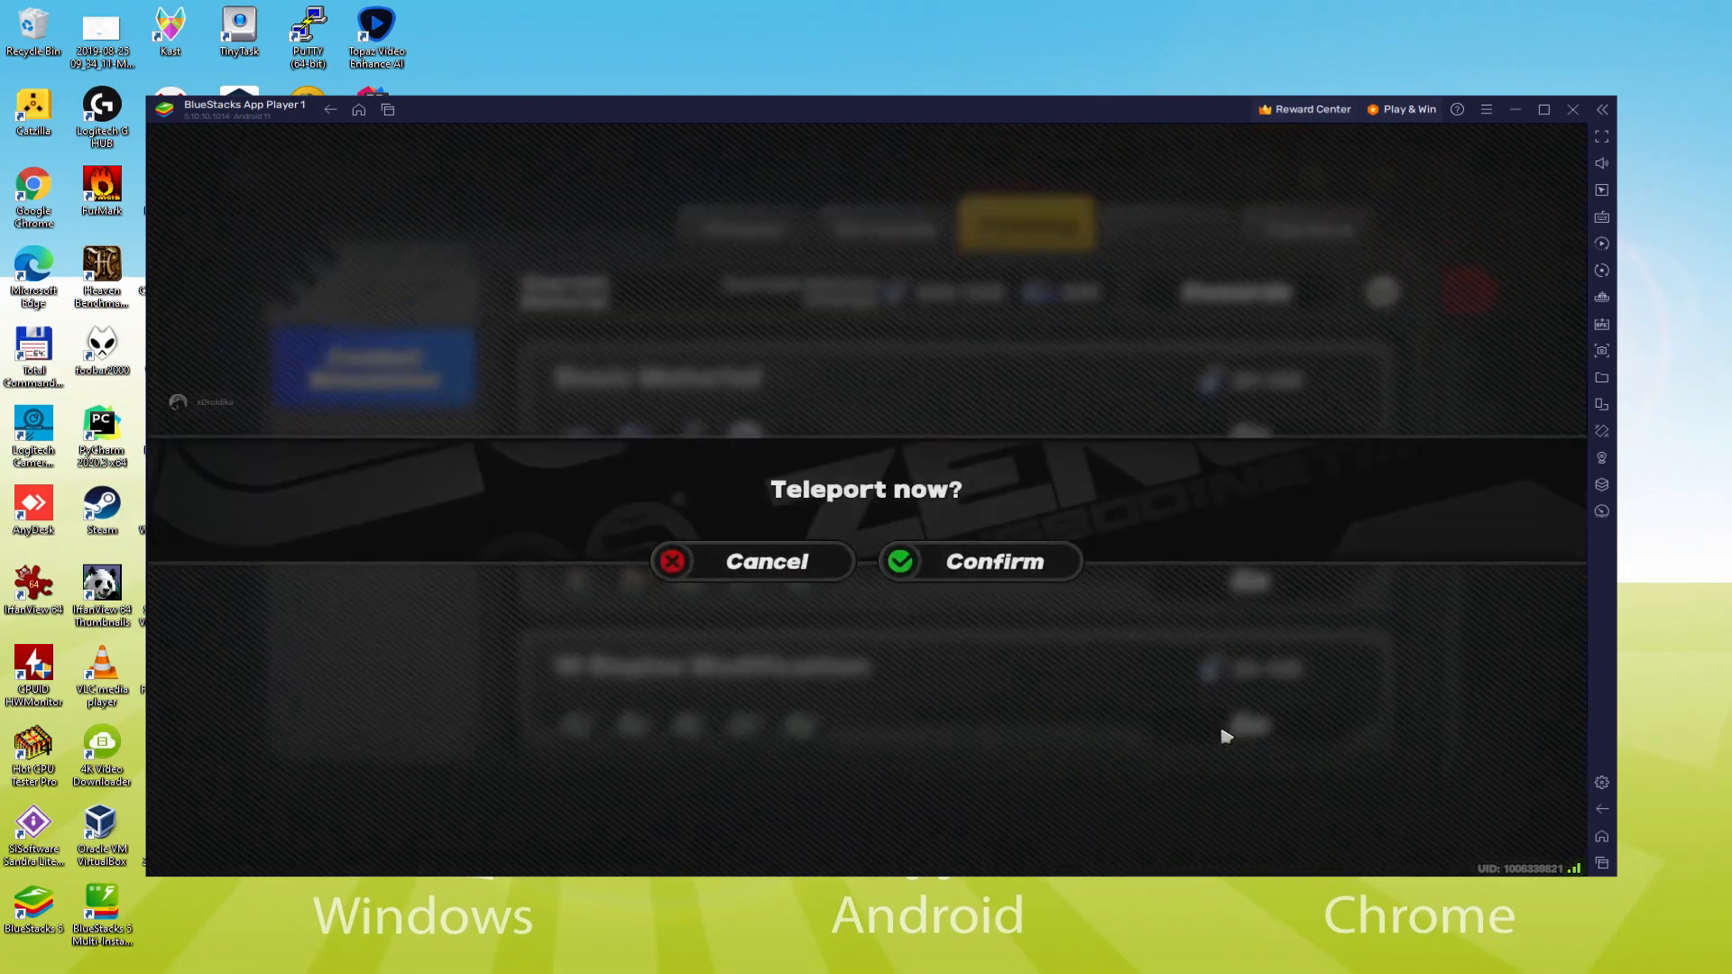
{"action": "left_click", "coordinate": [976, 561]}
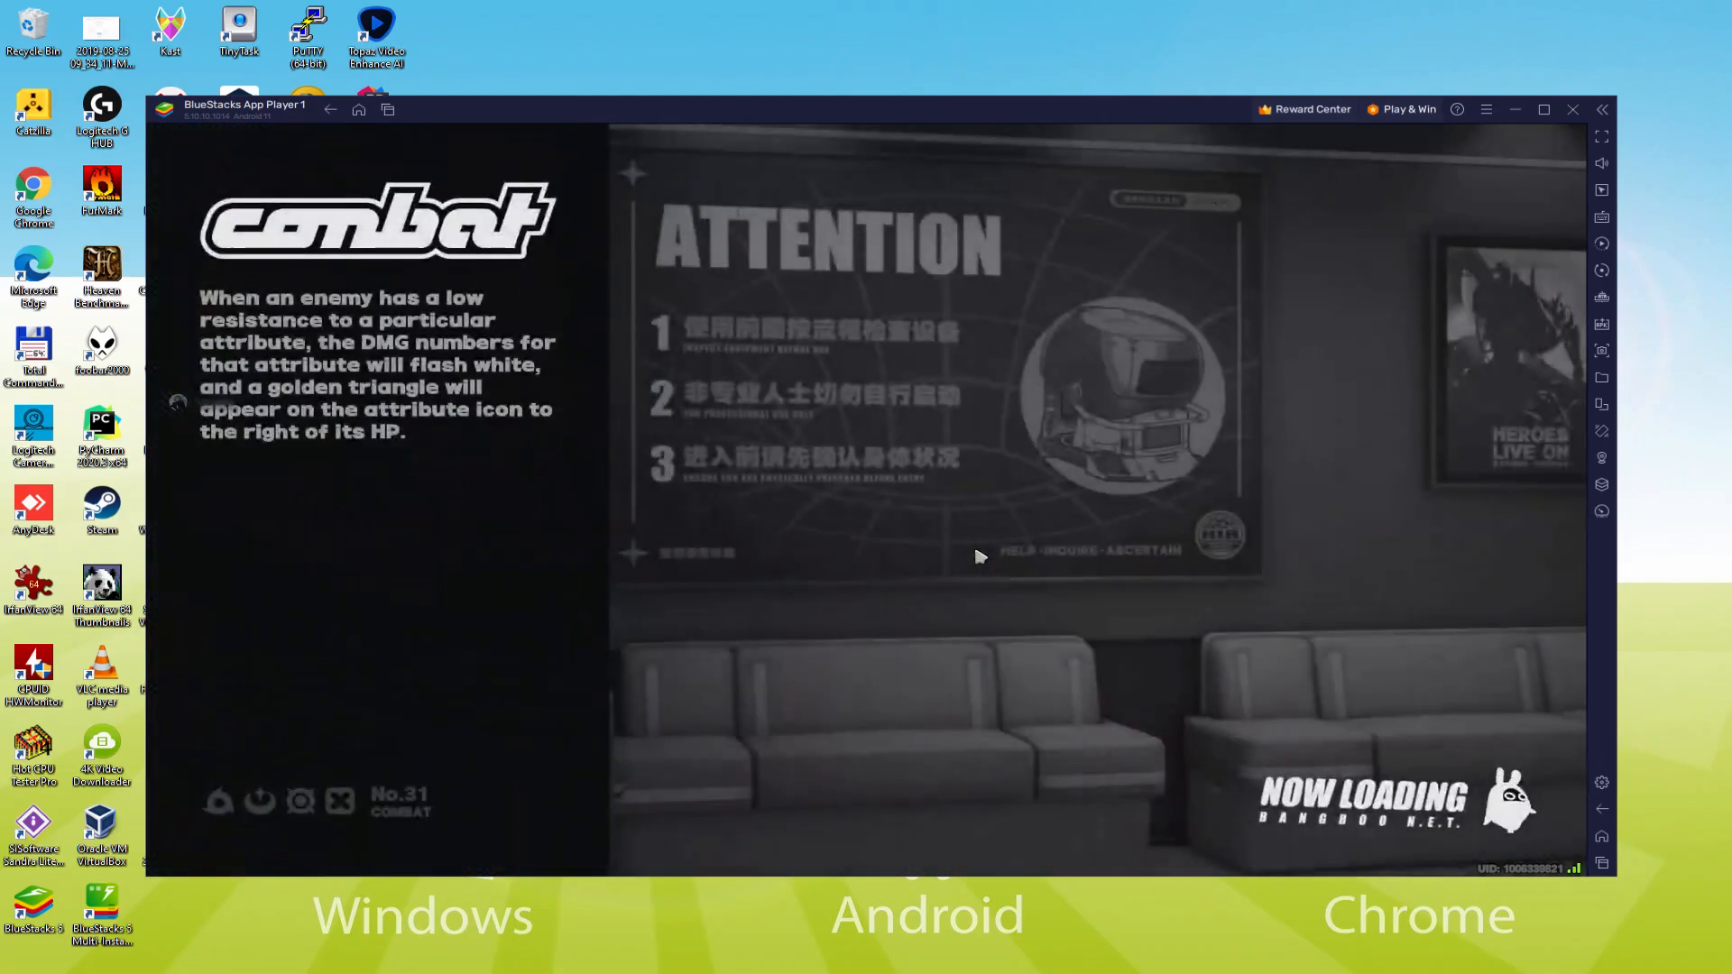